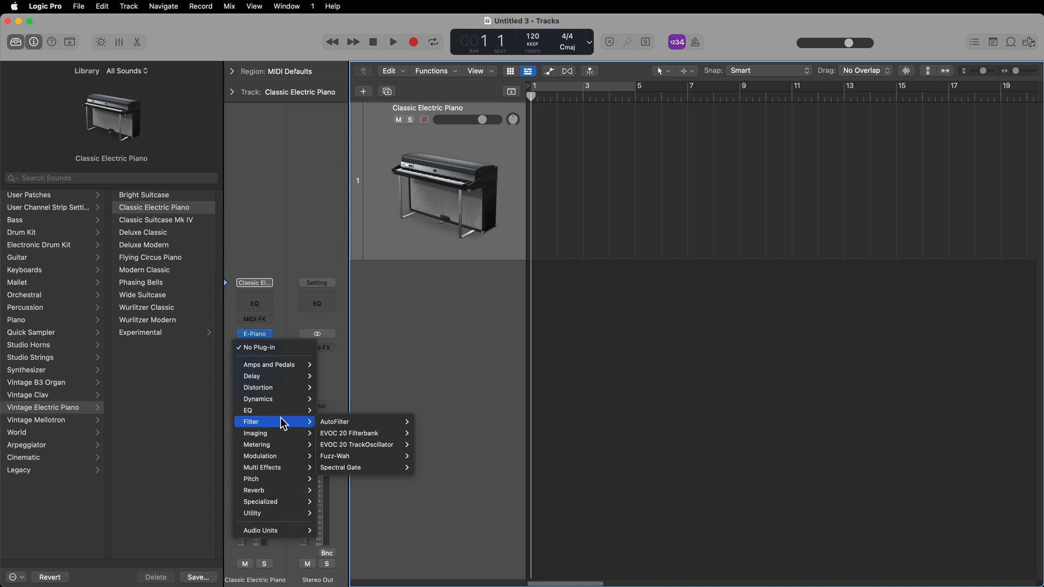
mouse_move(612, 355)
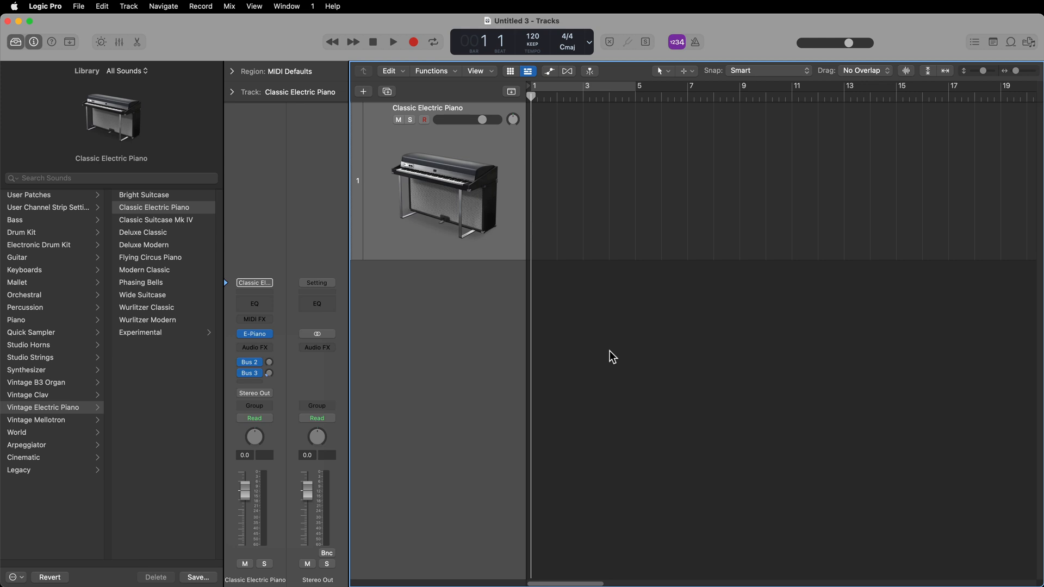
mouse_move(602, 353)
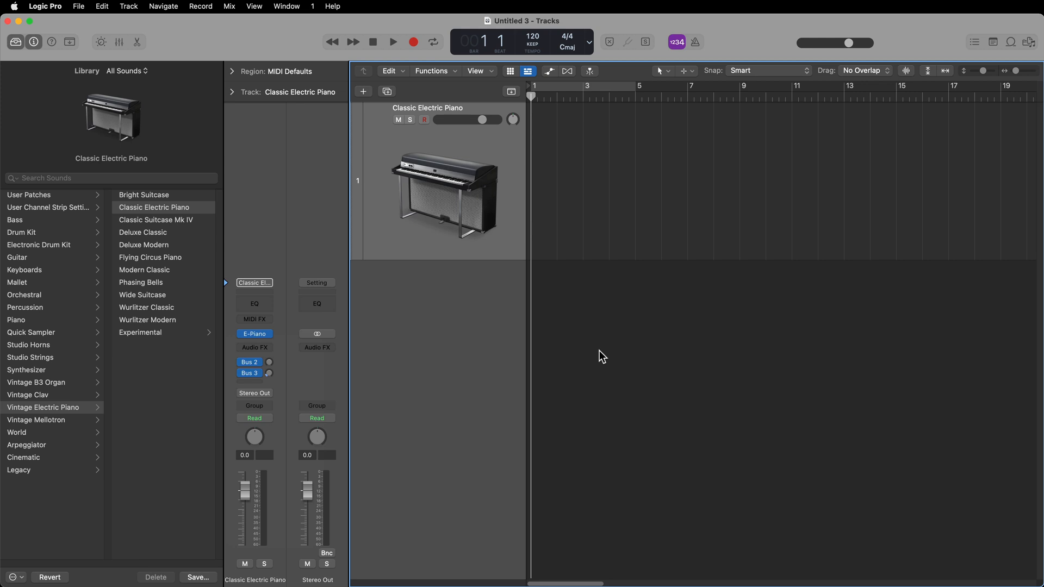
Open Logic Pro's Plug-in Manager from the Logic Pro menu's preferences
left_click(254, 347)
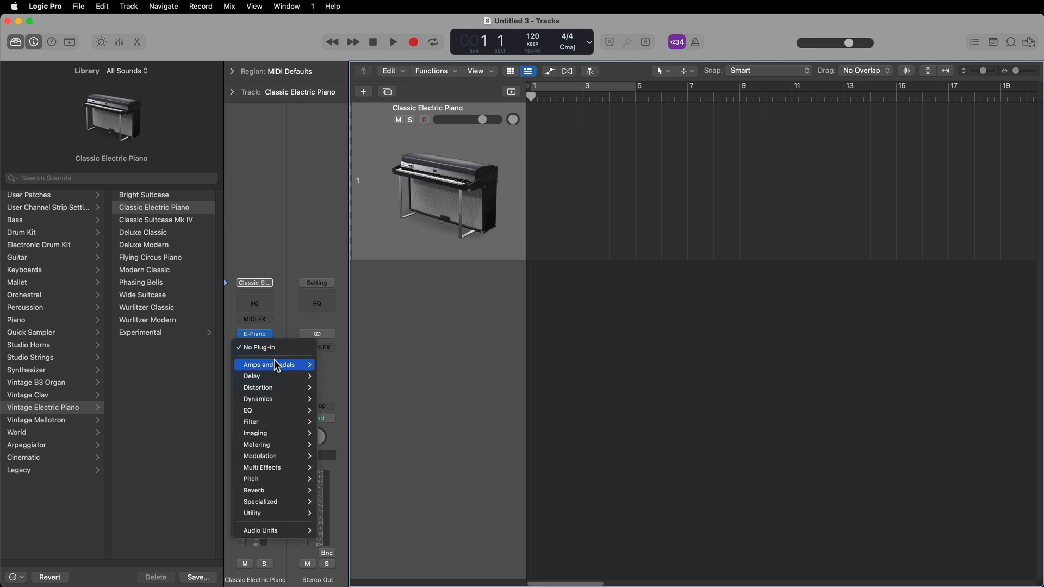
mouse_move(274, 513)
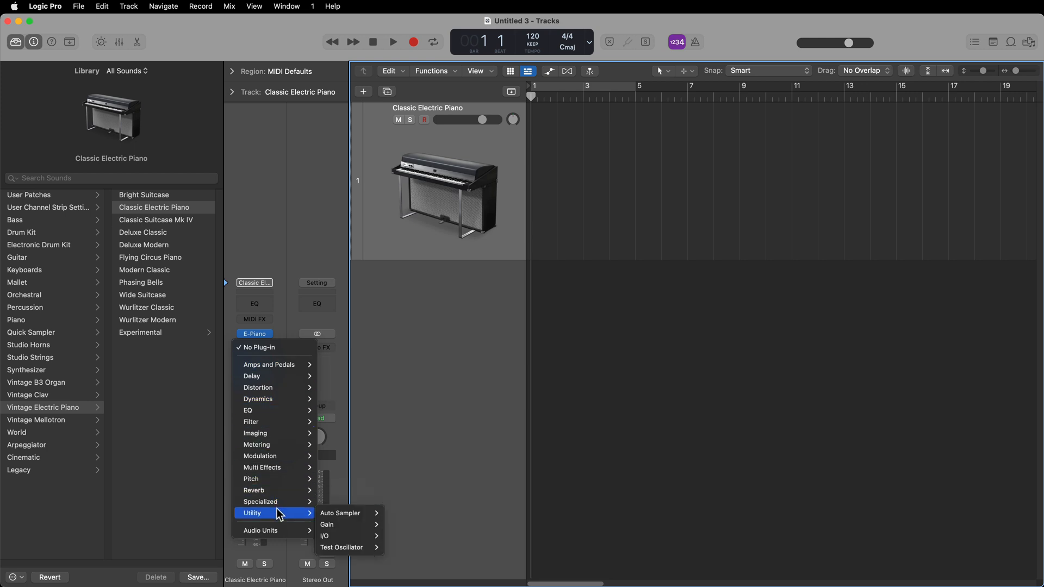
mouse_move(270, 456)
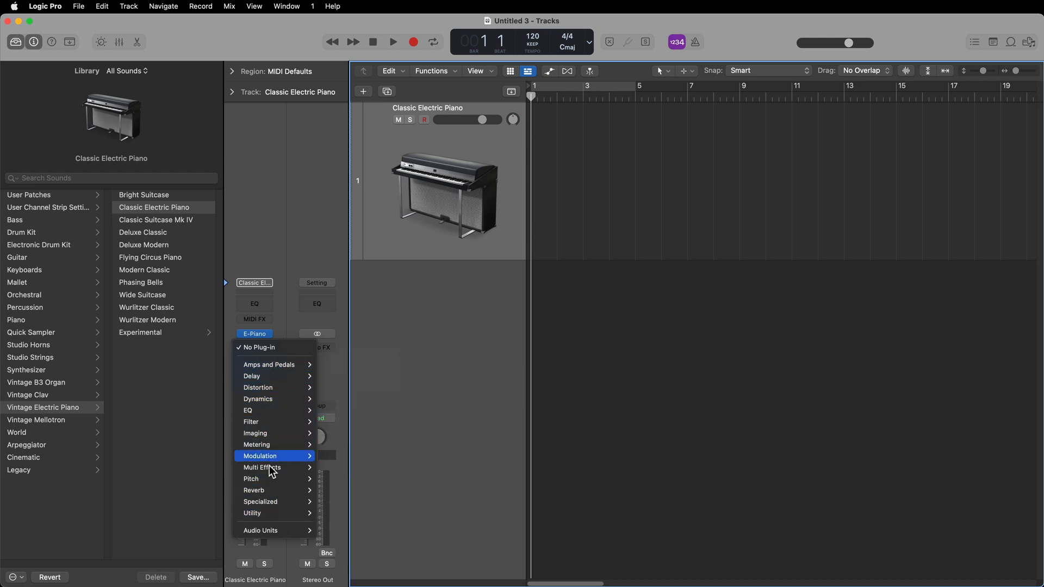
mouse_move(259, 530)
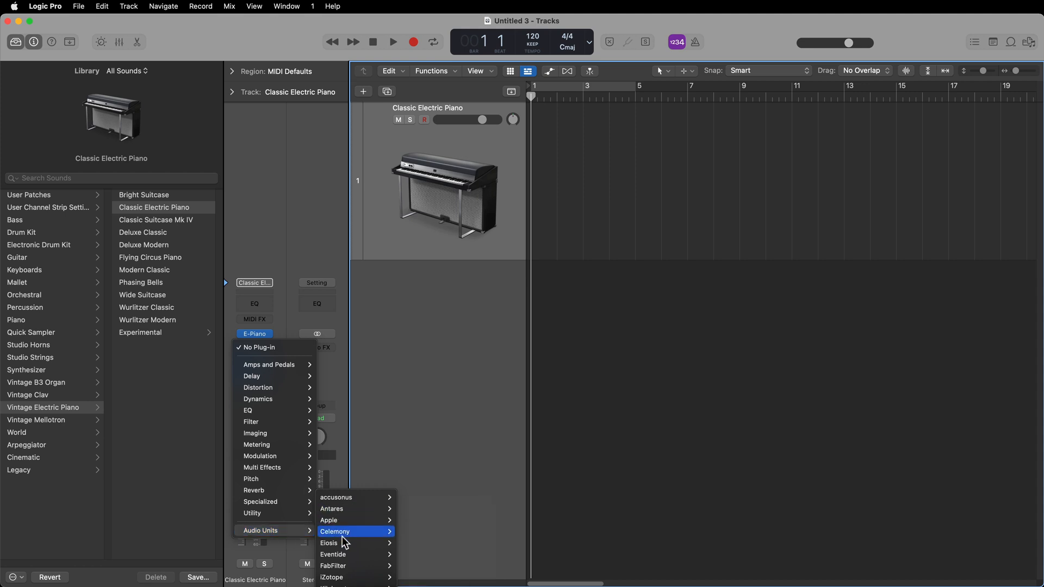
mouse_move(335, 531)
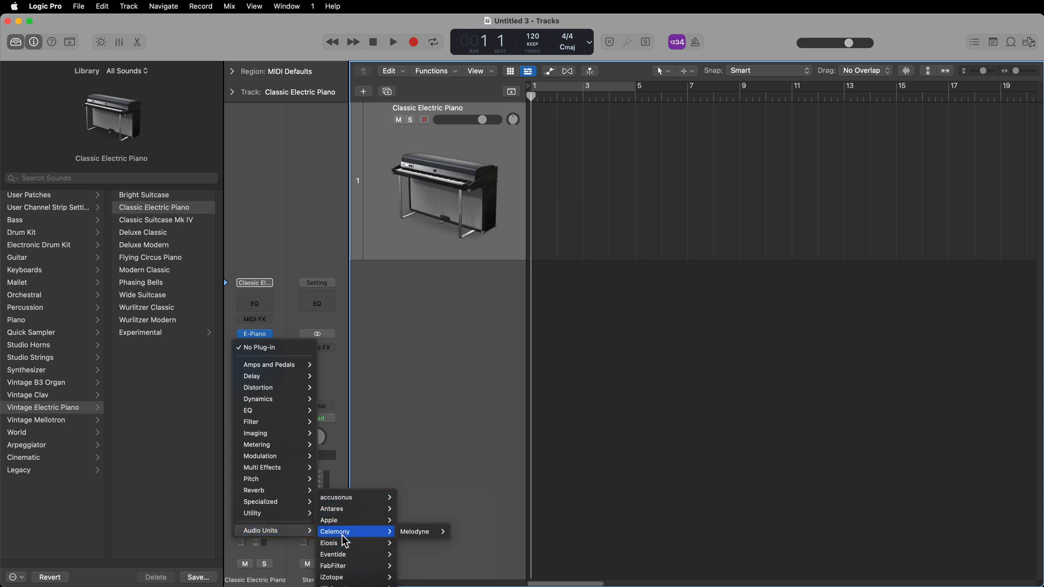
mouse_move(300, 538)
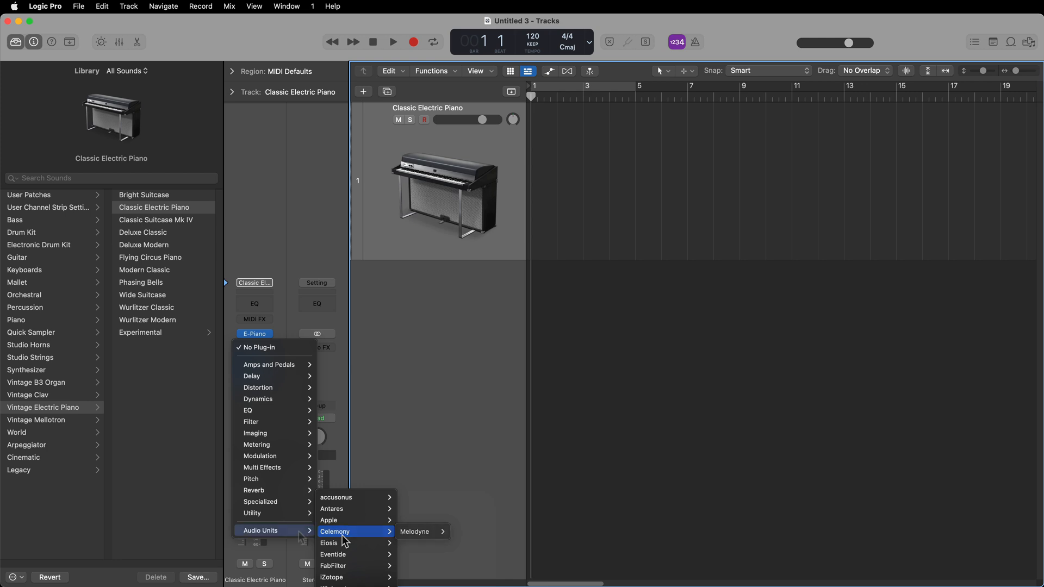
mouse_move(270, 387)
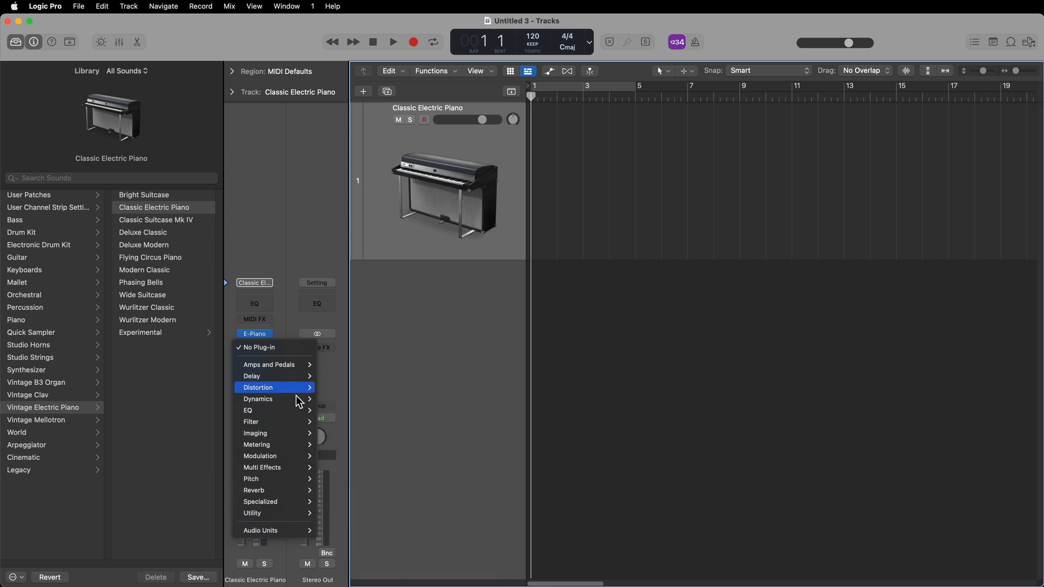
mouse_move(267, 376)
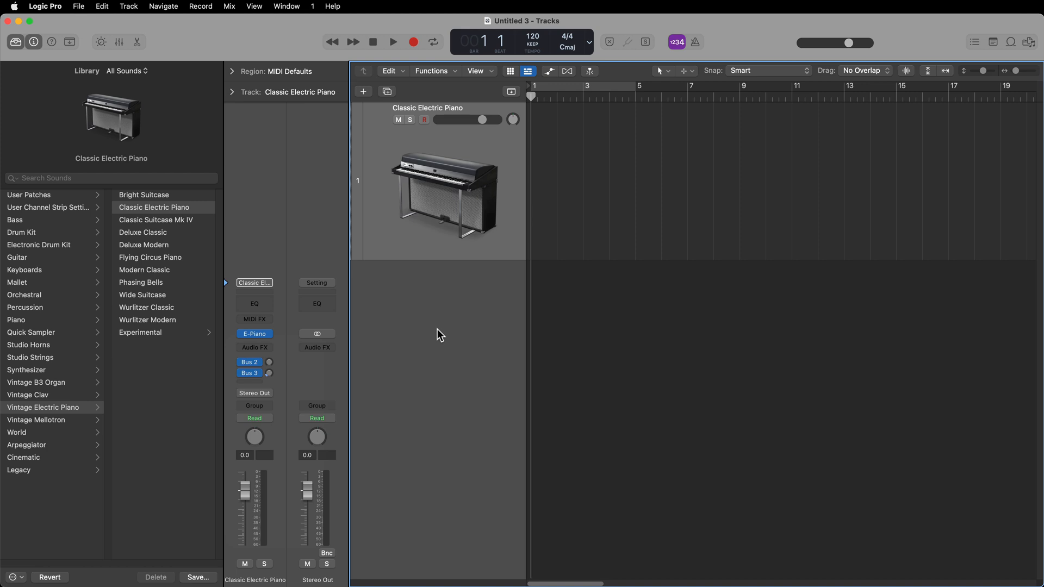
left_click(44, 6)
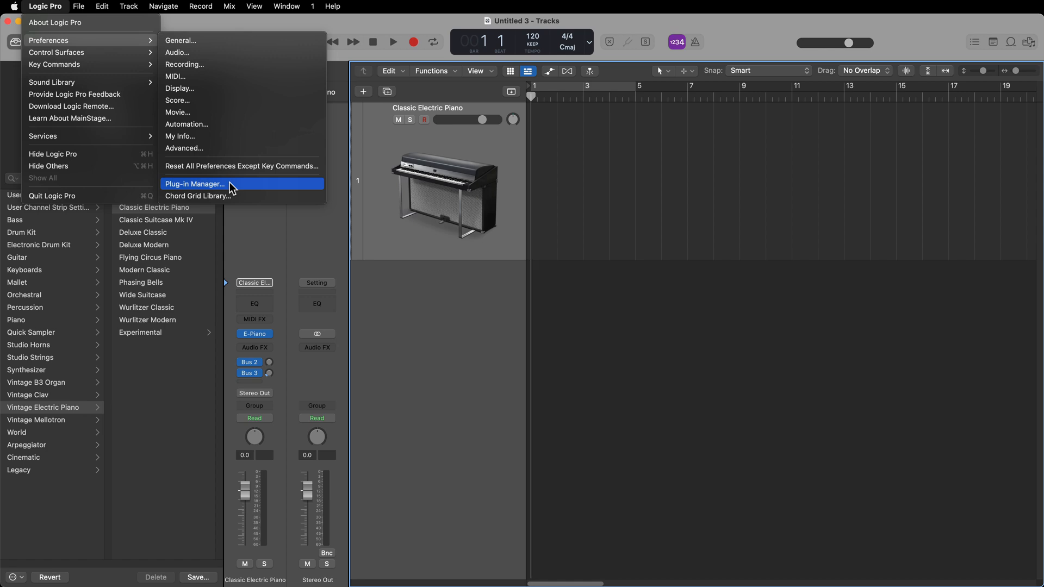
left_click(195, 184)
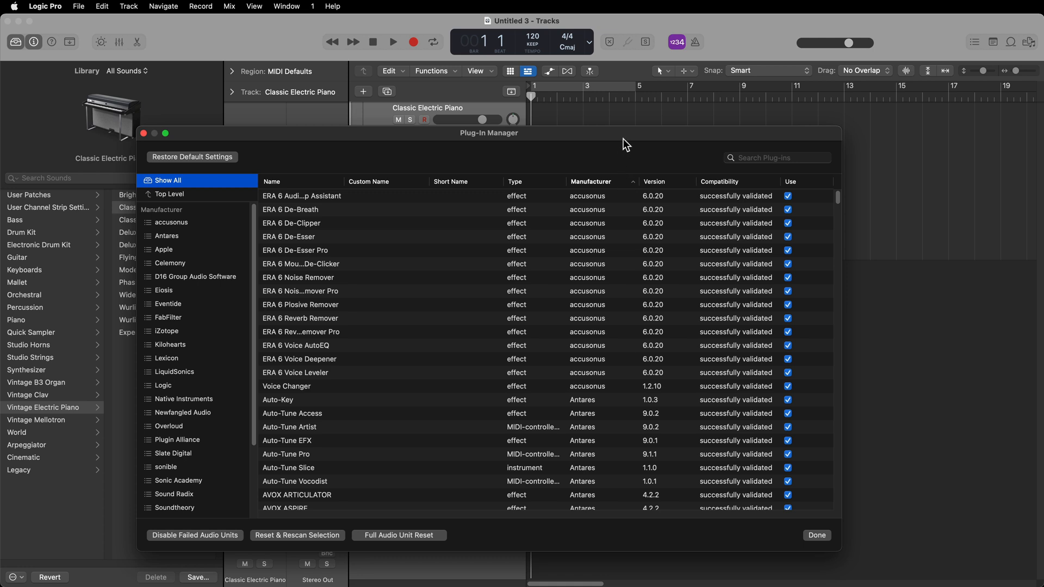
Move the Plug-in Manager window and scroll the sidebar to show the Category list
left_click_drag(488, 132, 497, 112)
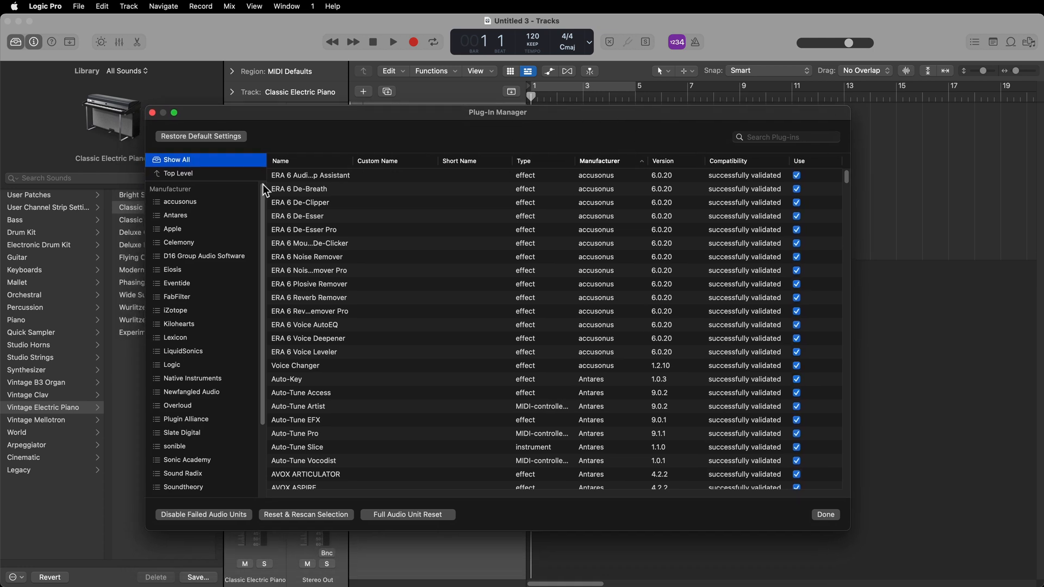
mouse_move(282, 160)
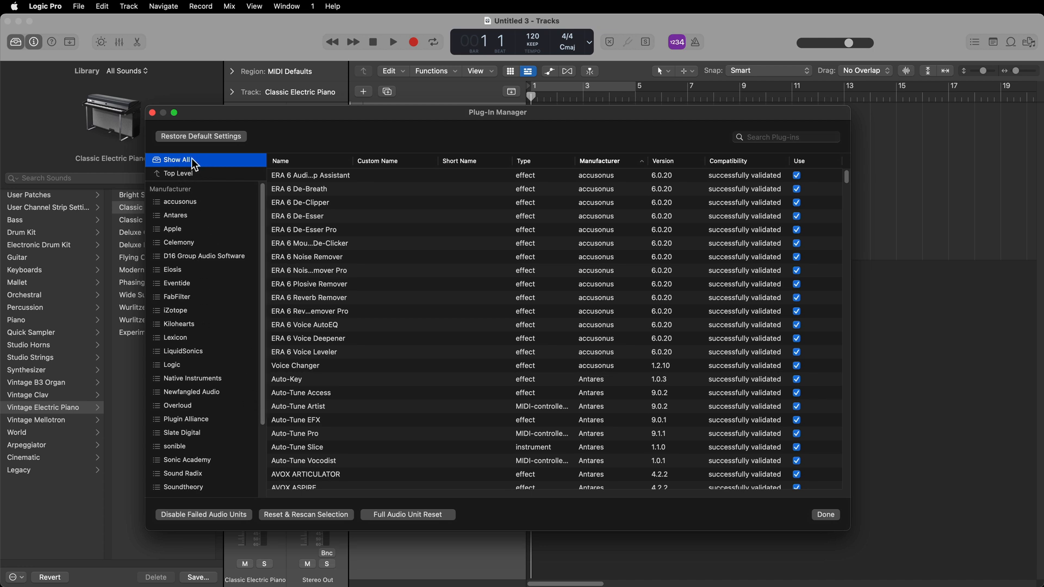
mouse_move(202, 338)
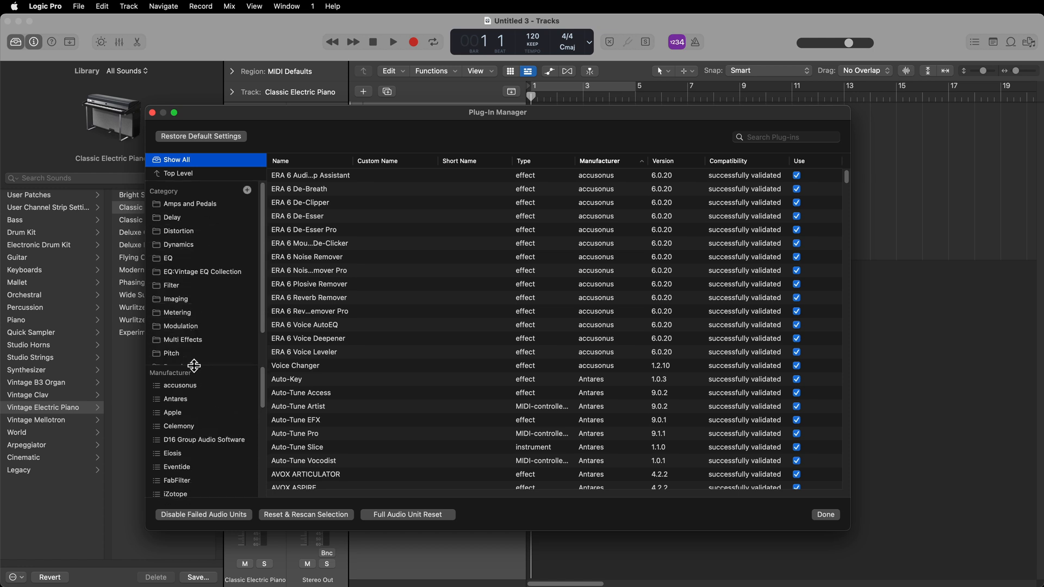
scroll("down", 3)
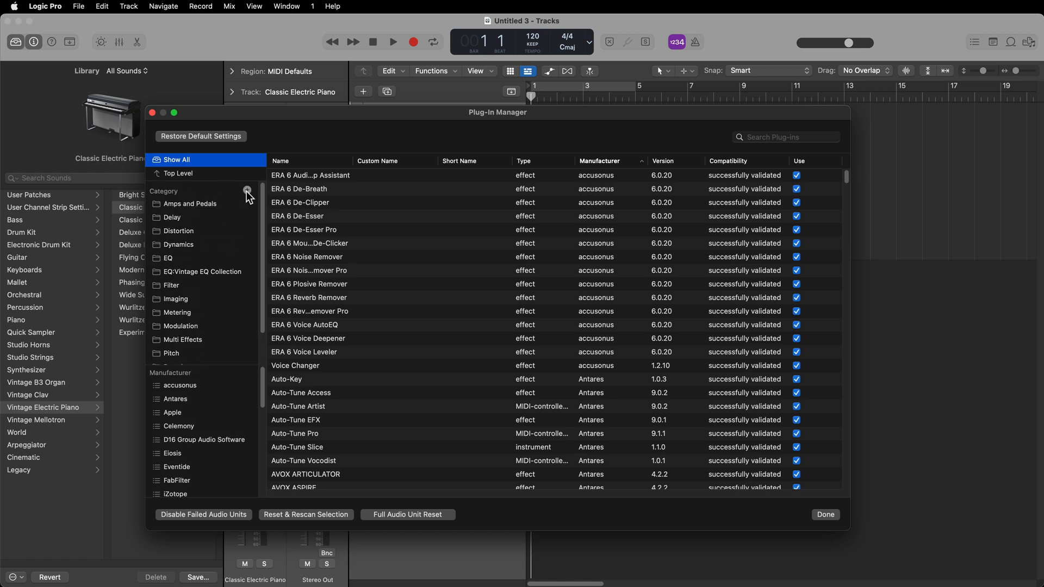
mouse_move(248, 197)
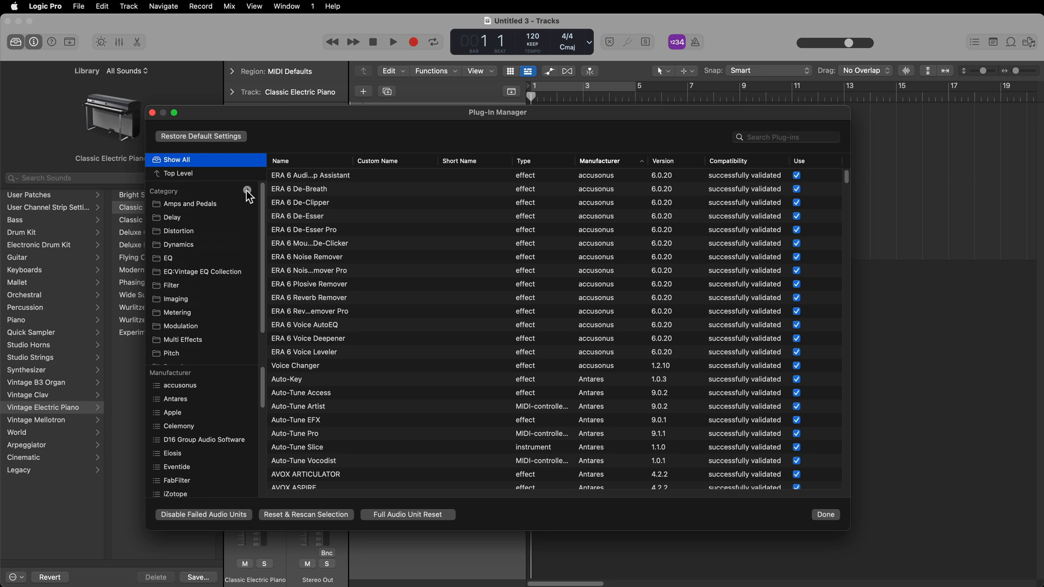
mouse_move(237, 351)
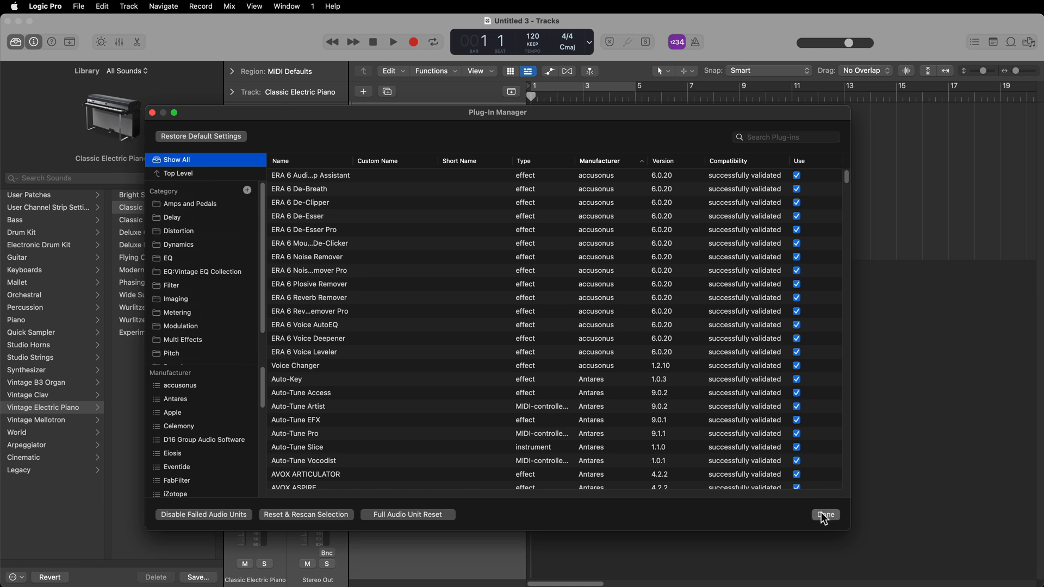
left_click(45, 6)
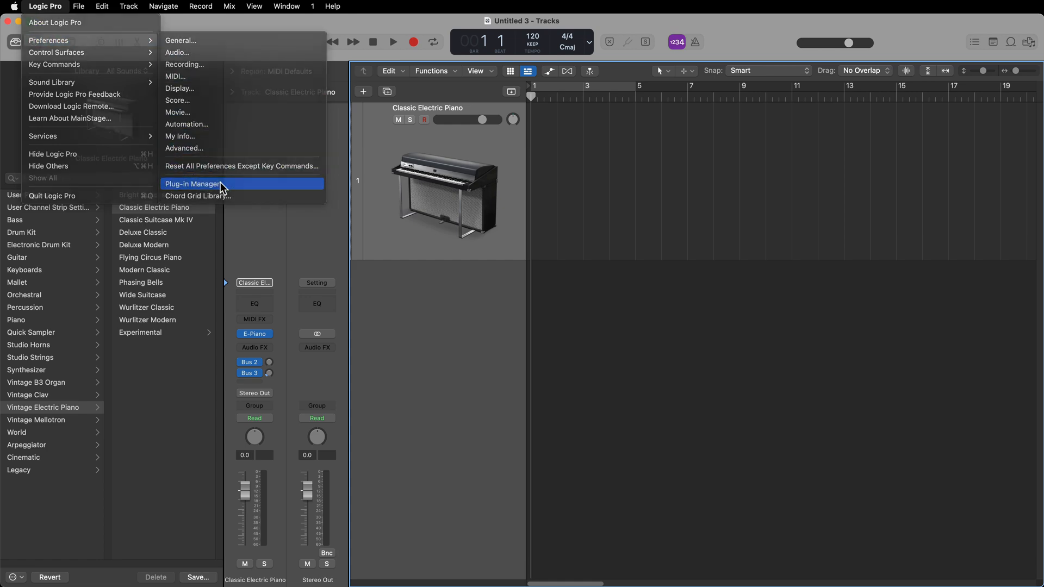
left_click(194, 184)
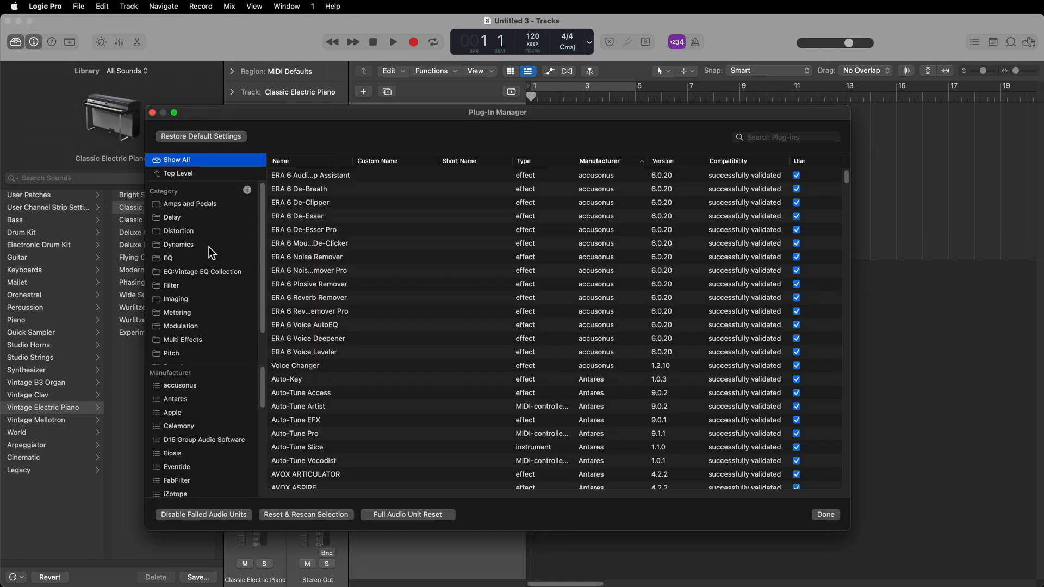
mouse_move(240, 326)
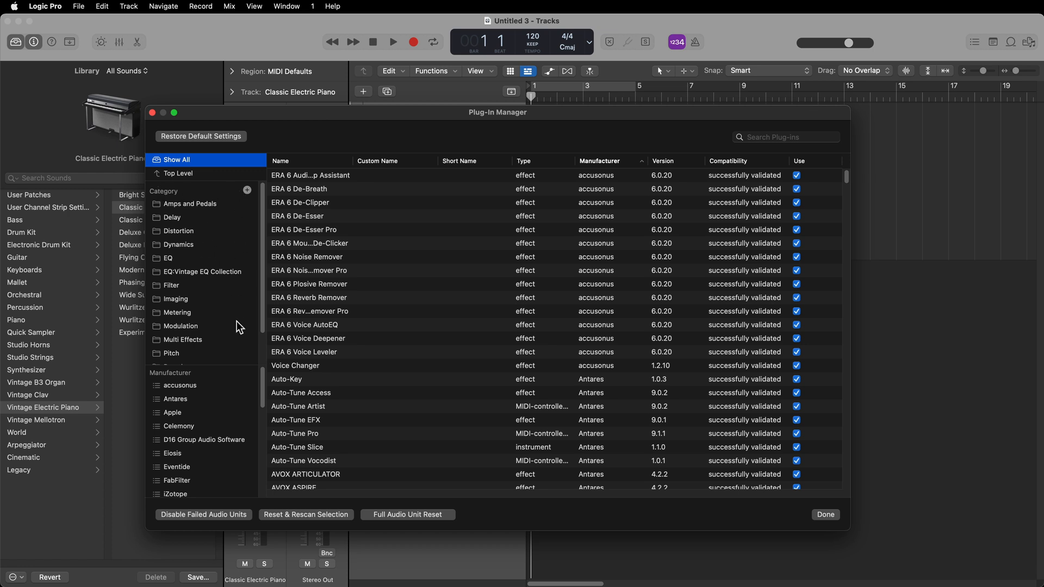
mouse_move(240, 237)
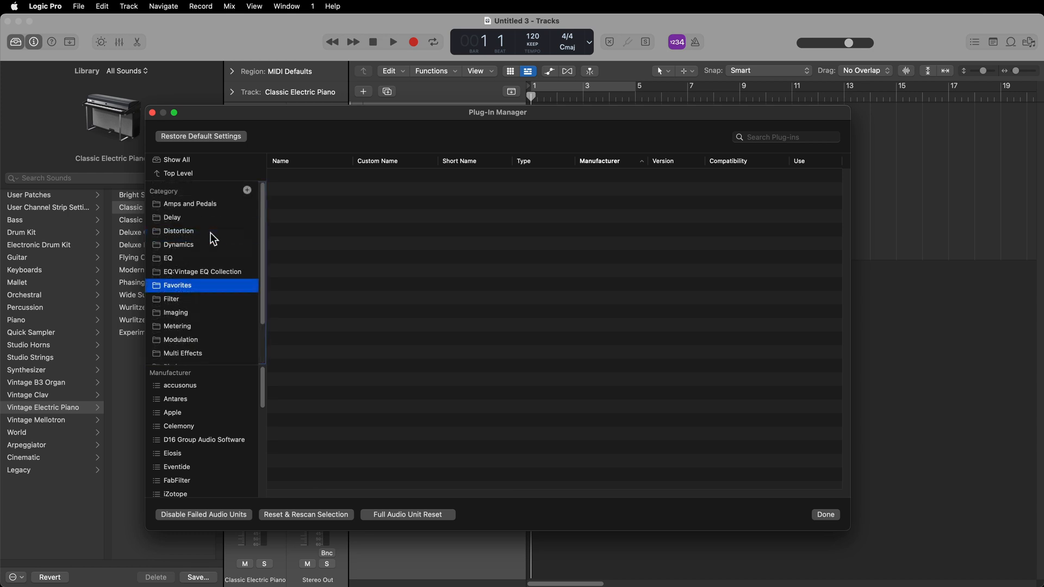
Rename the new category folder to '_Favorites'
double_click(177, 284)
type("_")
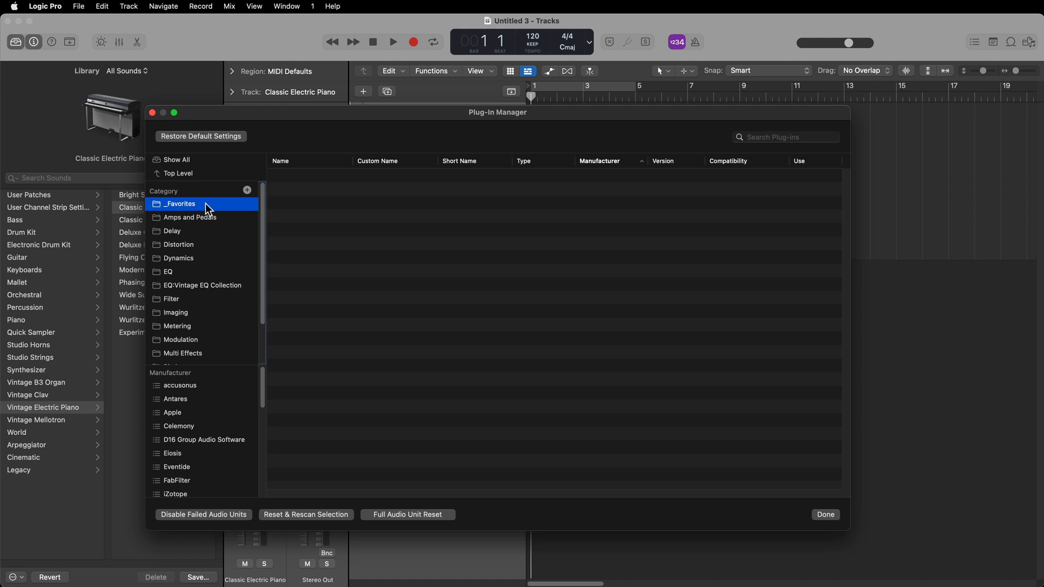
mouse_move(225, 425)
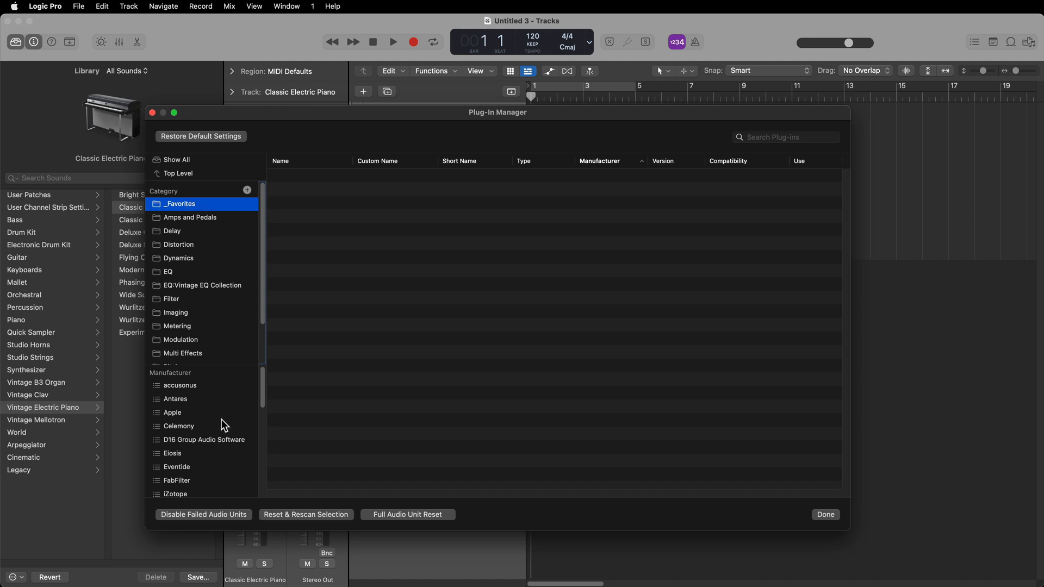
mouse_move(206, 426)
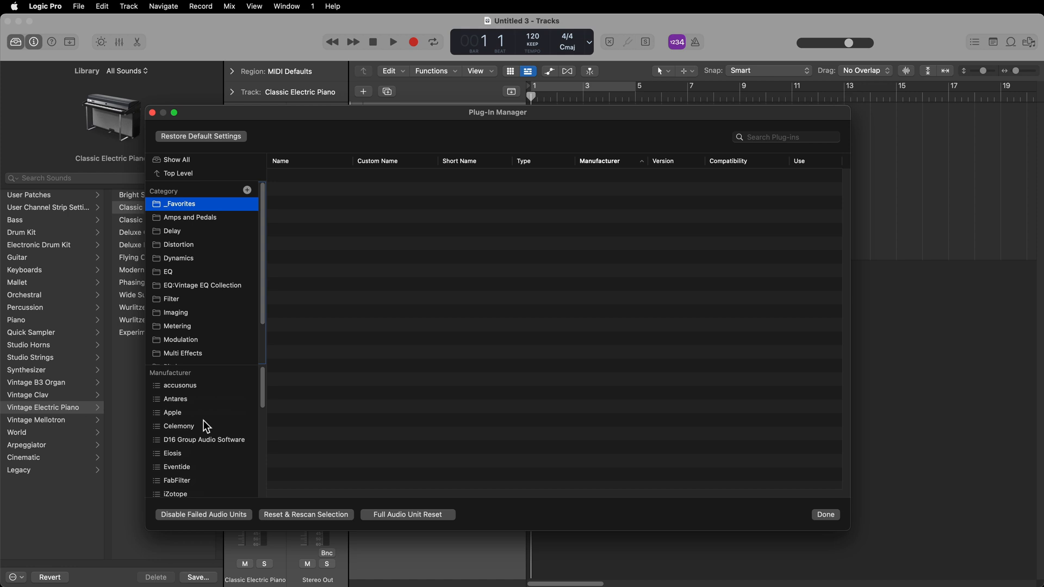
Add Antares Auto-Tune Pro, AVOX CHOIR and AVOX WARM to _Favorites
left_click(175, 399)
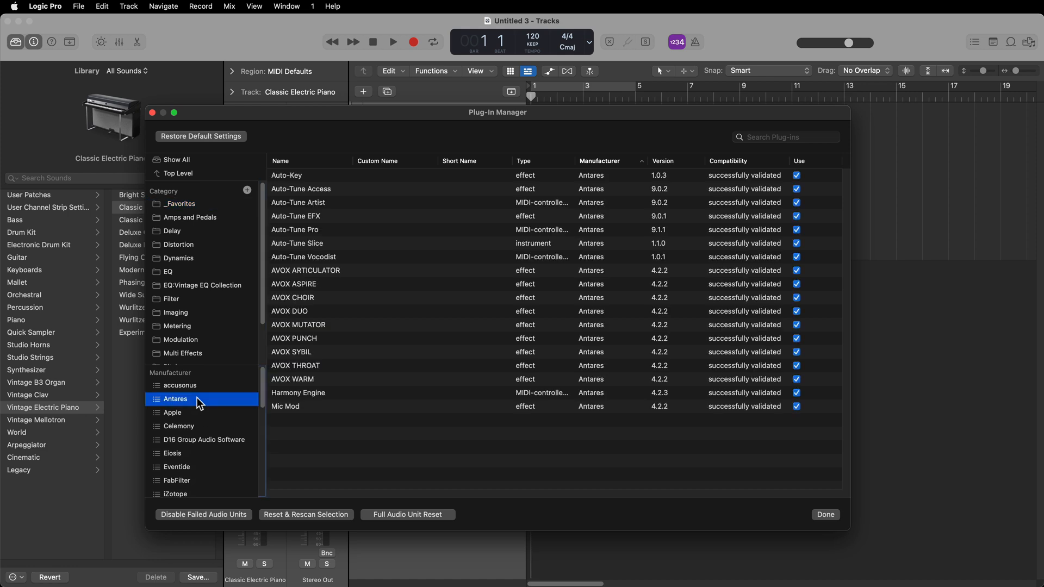
mouse_move(193, 205)
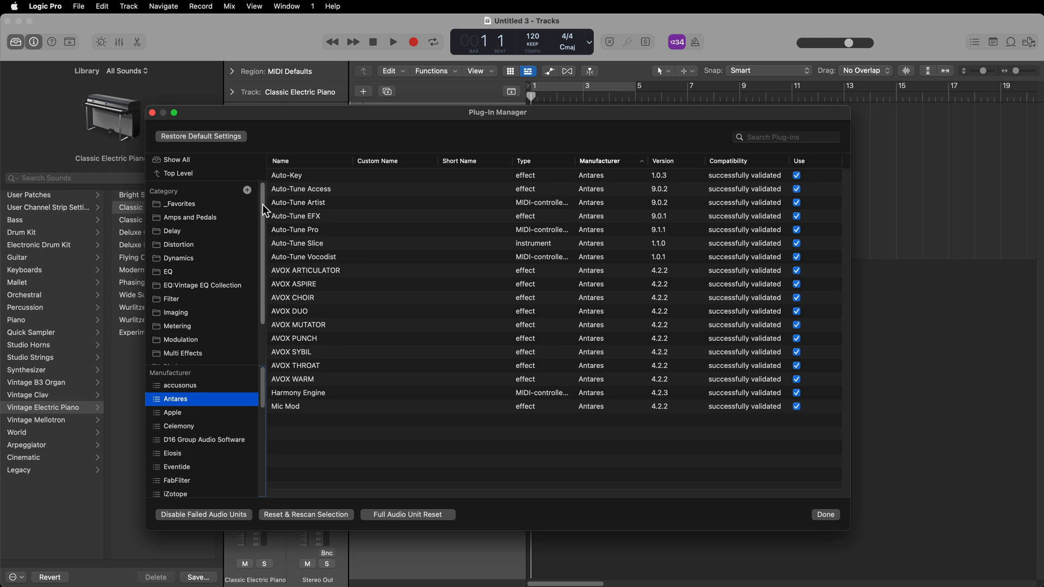
left_click(300, 229)
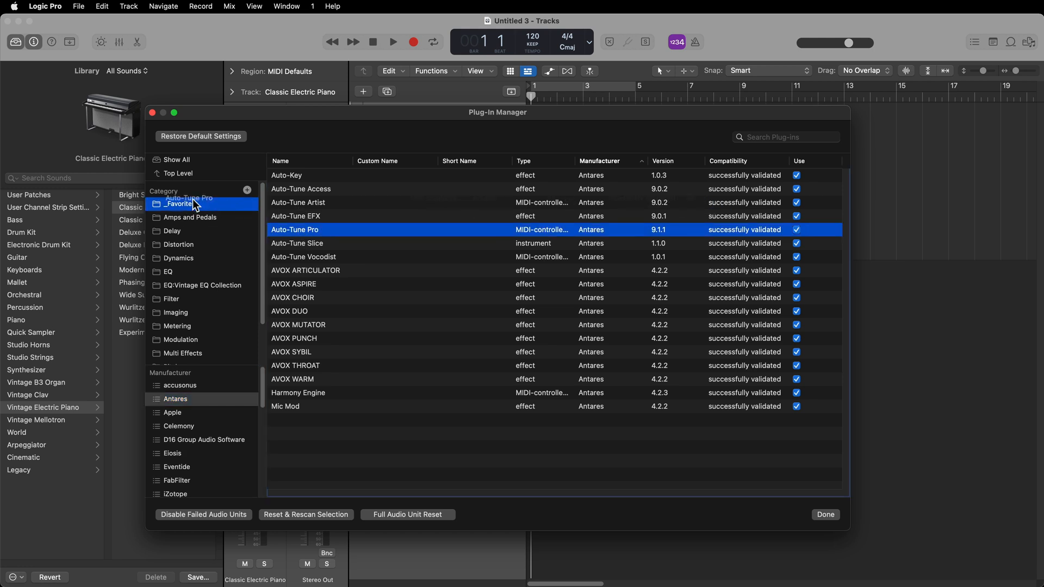
left_click(291, 297)
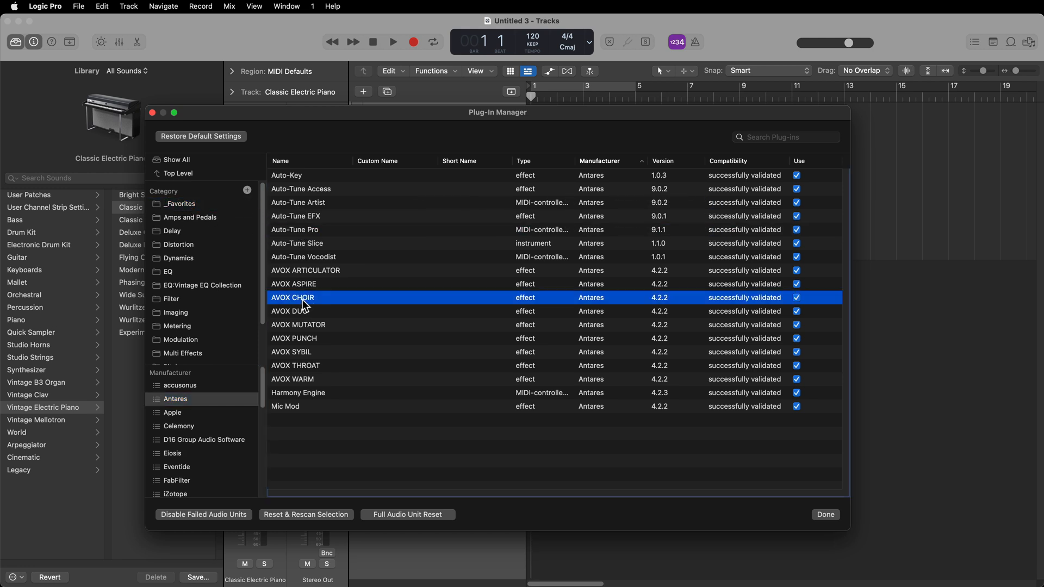
mouse_move(304, 382)
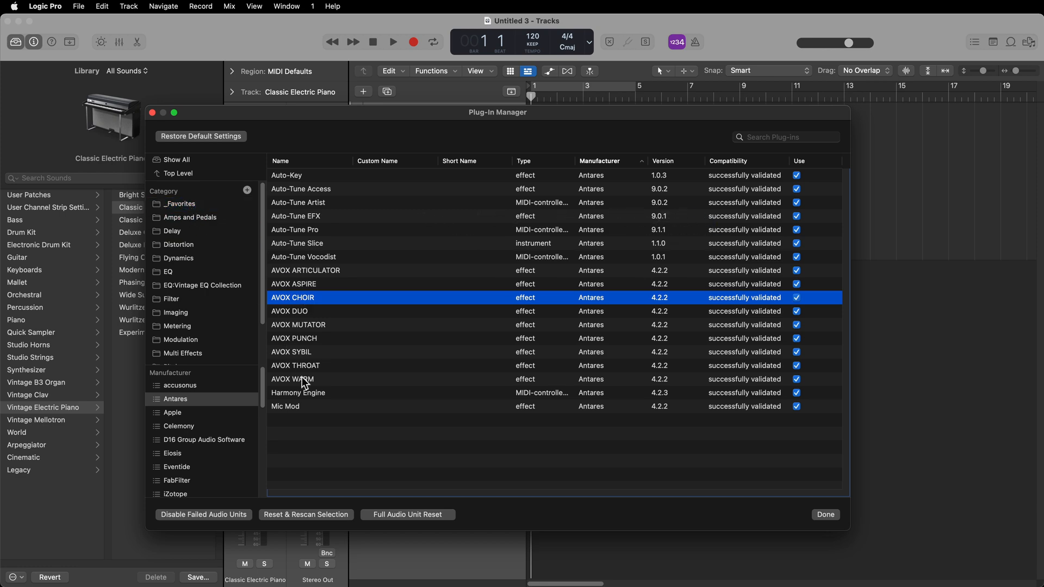
left_click(172, 412)
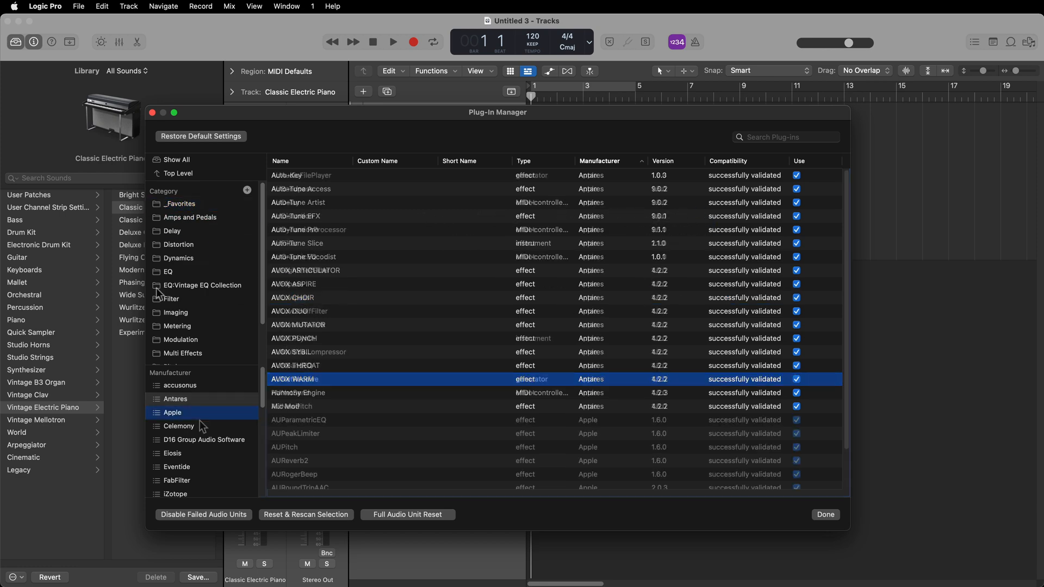
Add Celemony, Eiosis and Eventide plug-ins, including H949 Dual Harmonizer, to _Favorites
left_click(179, 426)
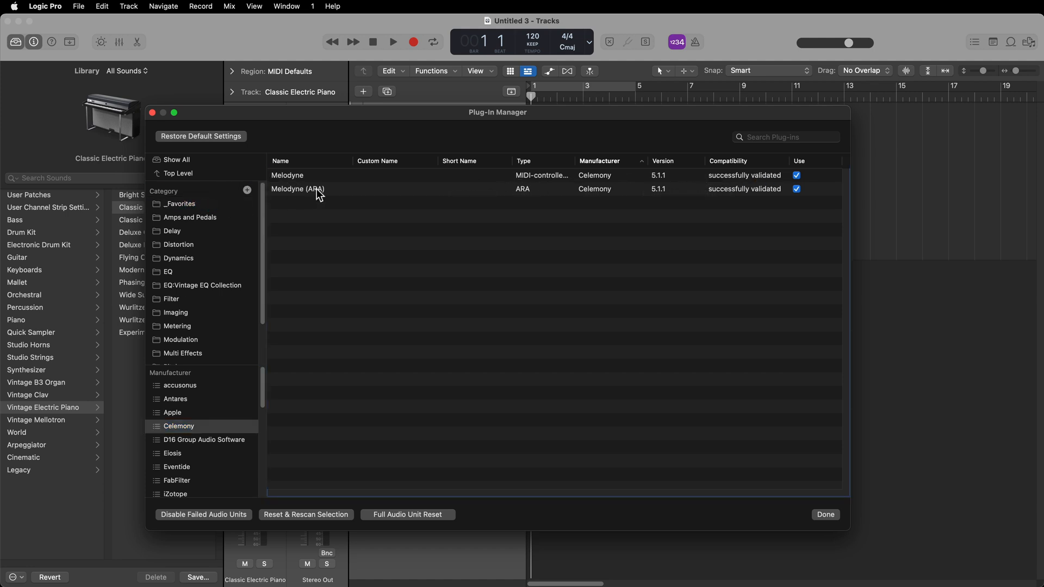
mouse_move(206, 444)
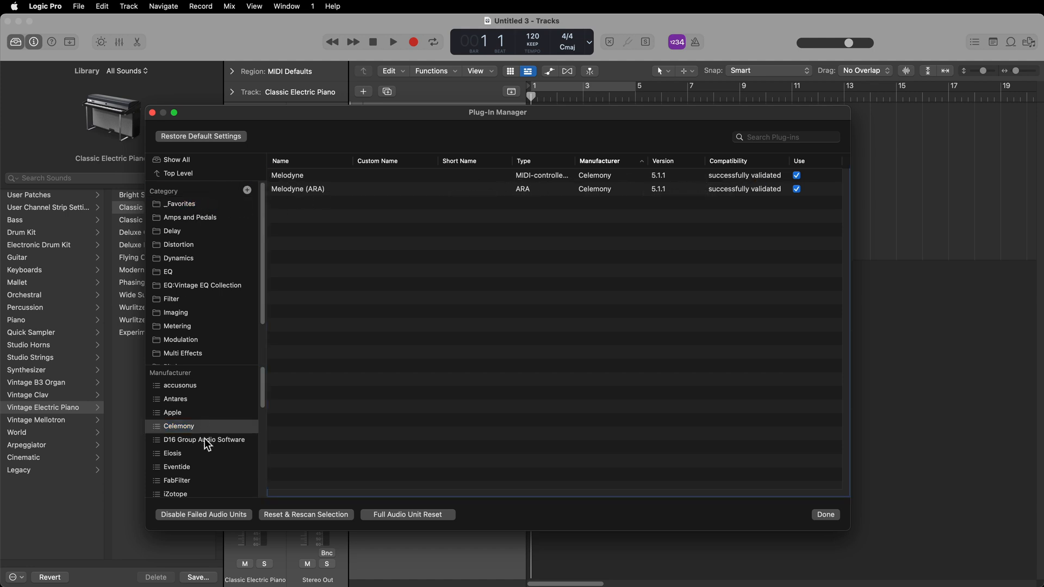
left_click(172, 453)
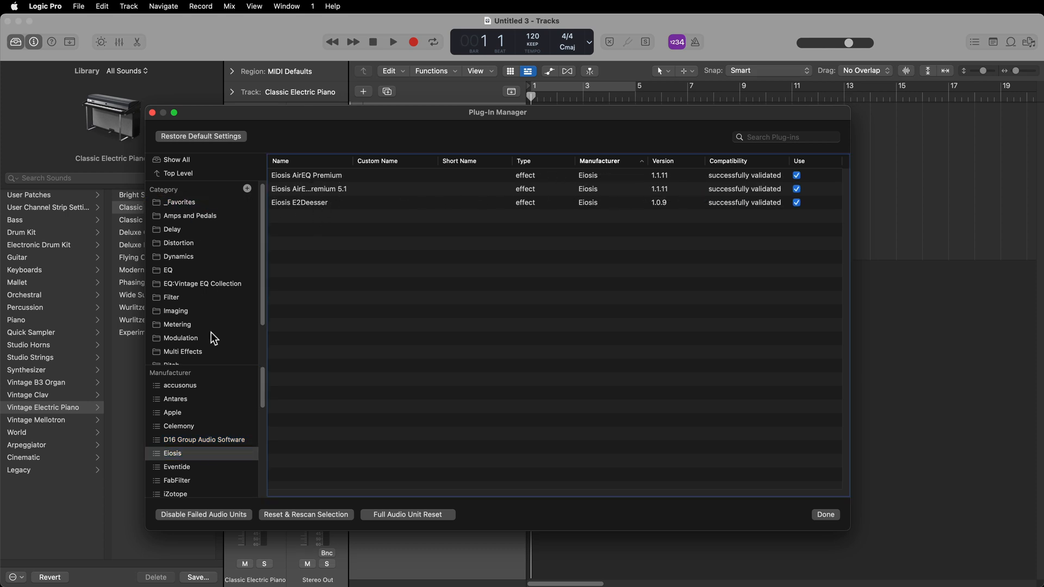
left_click(176, 445)
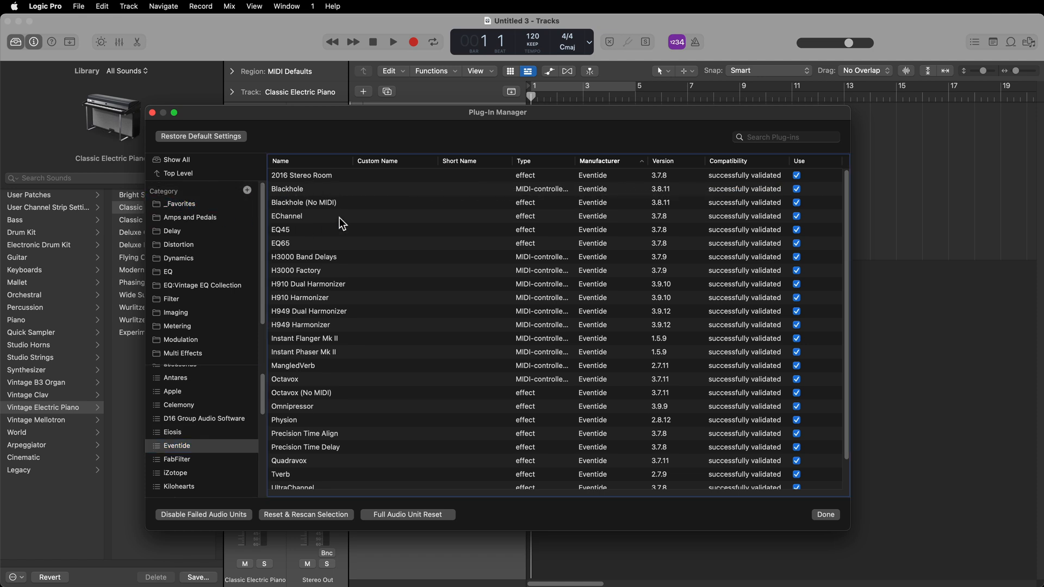
left_click(306, 284)
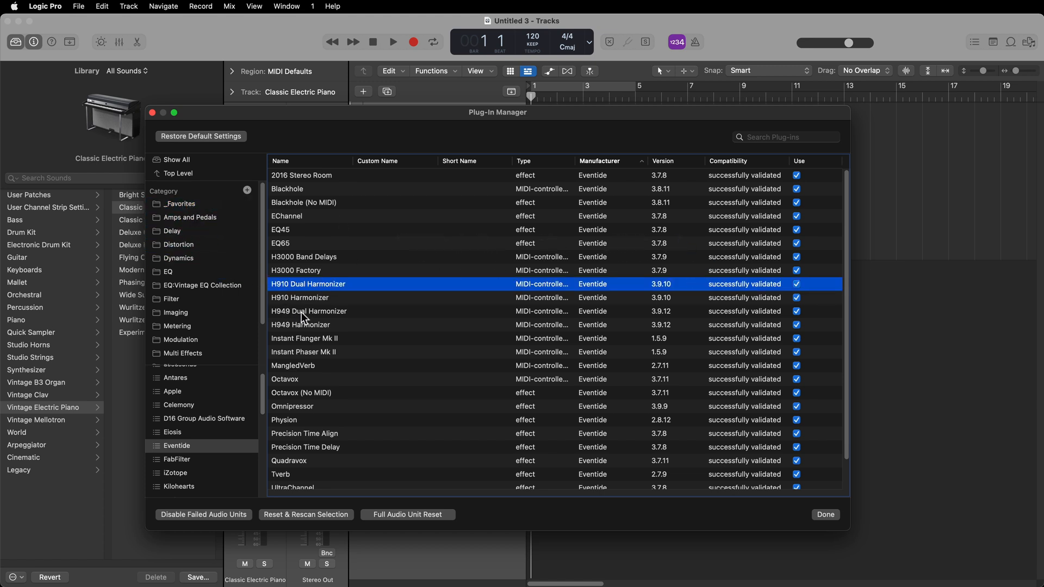
left_click(308, 311)
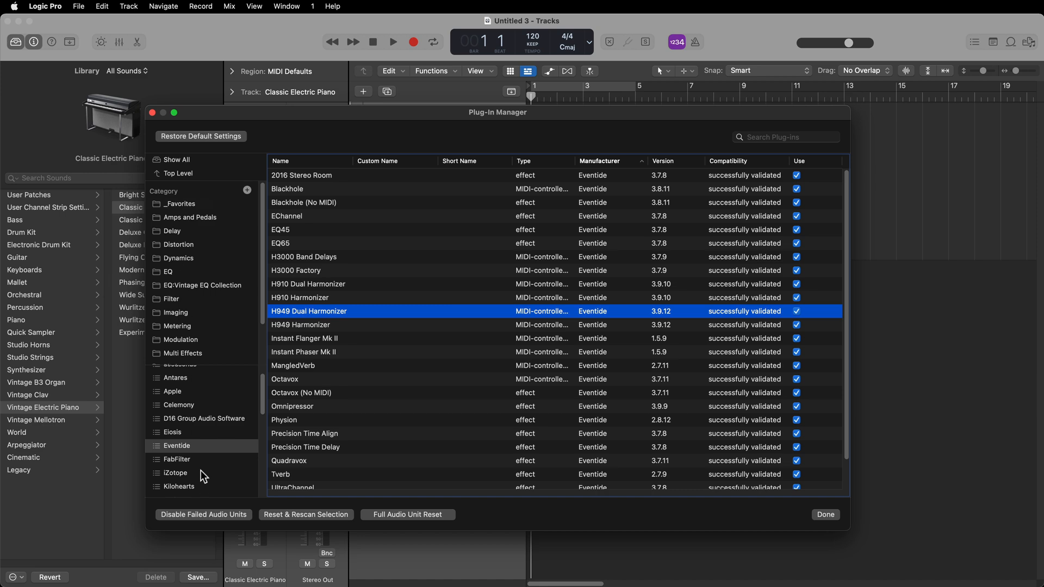
Add iZotope Ozone 9 to _Favorites, then view the _Favorites category
left_click(175, 473)
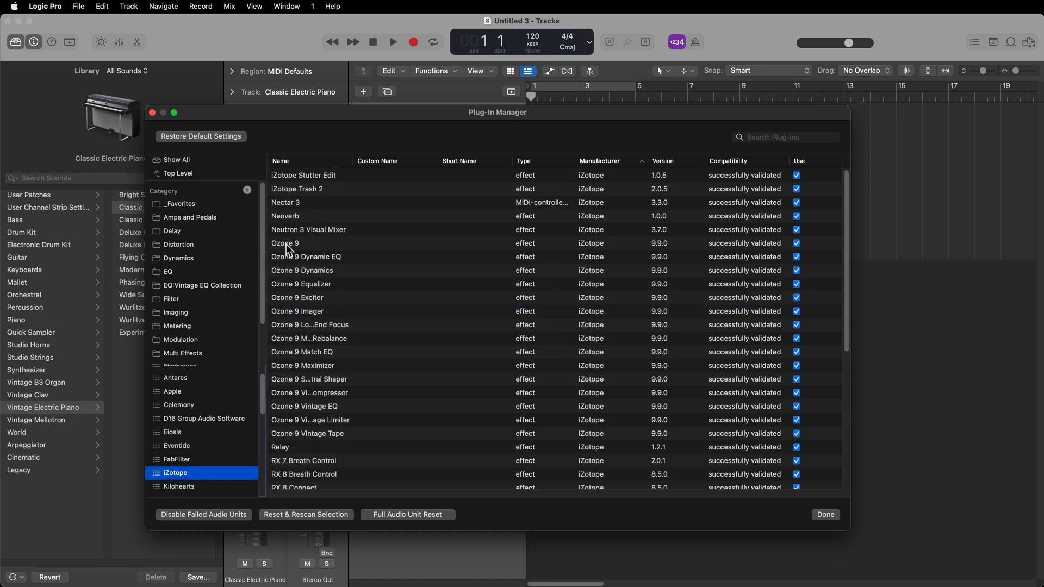
left_click(286, 243)
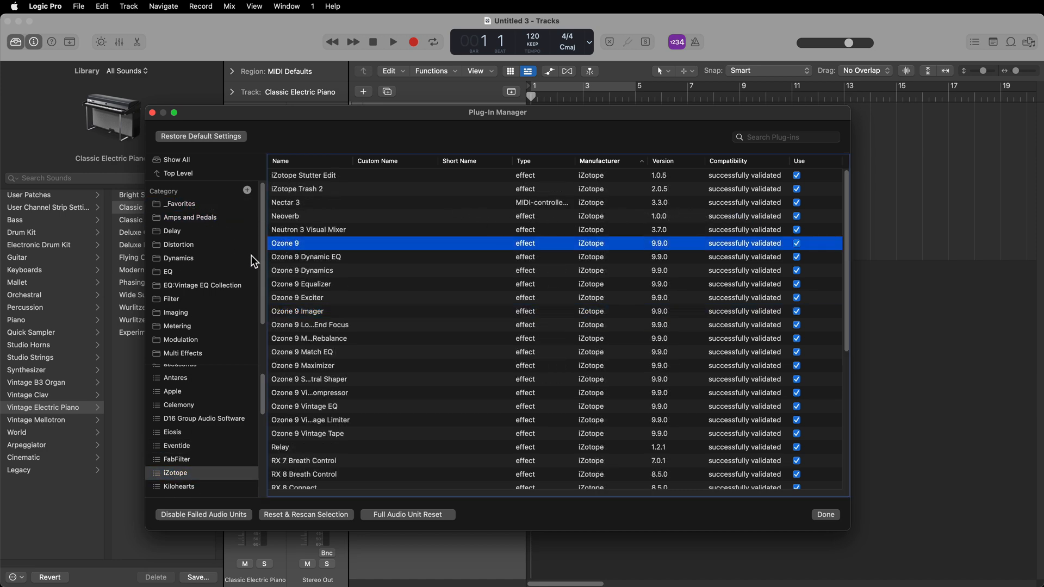
scroll("down", 3)
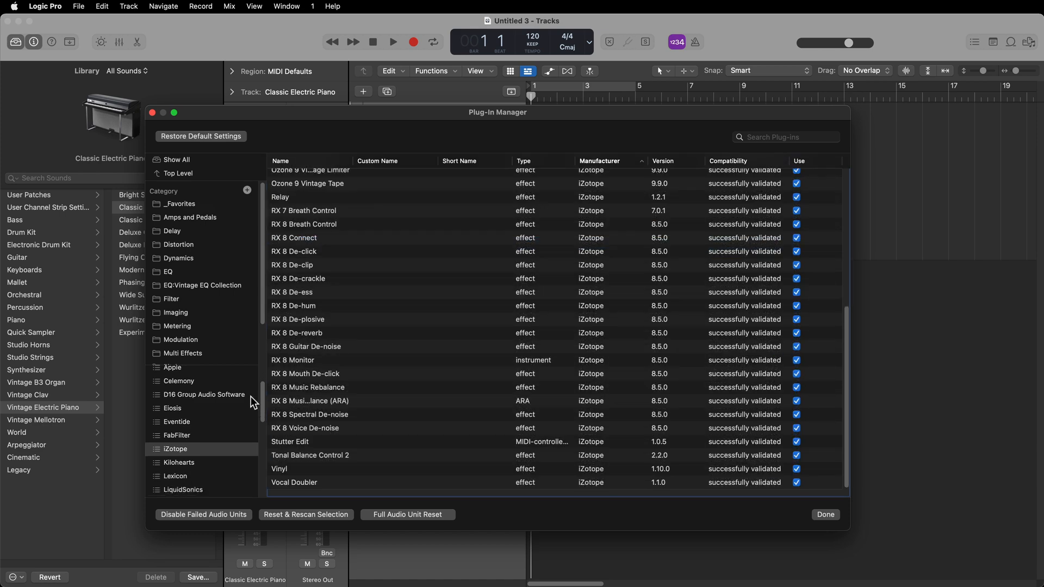
scroll("down", 3)
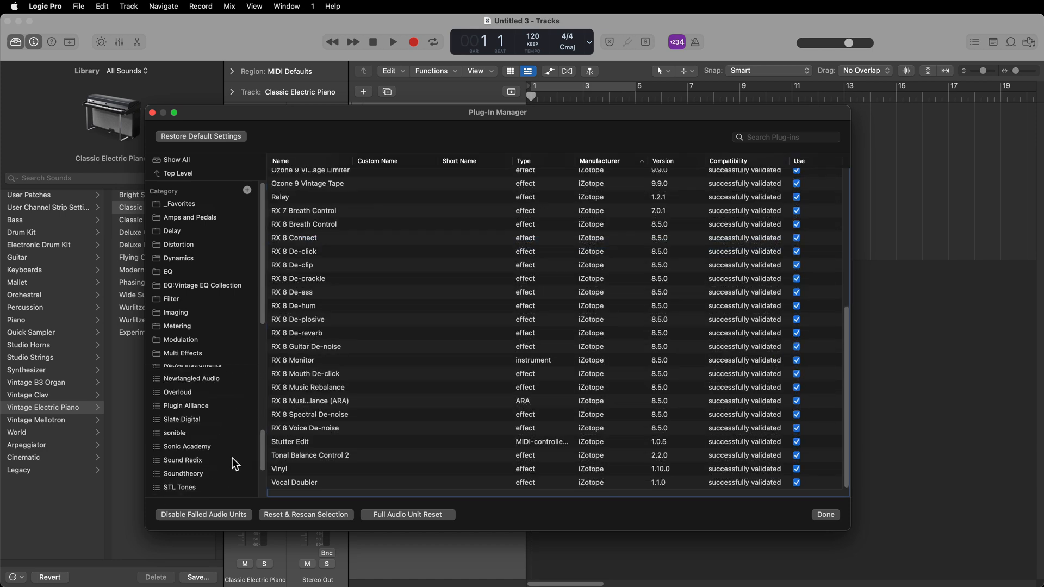
left_click(178, 204)
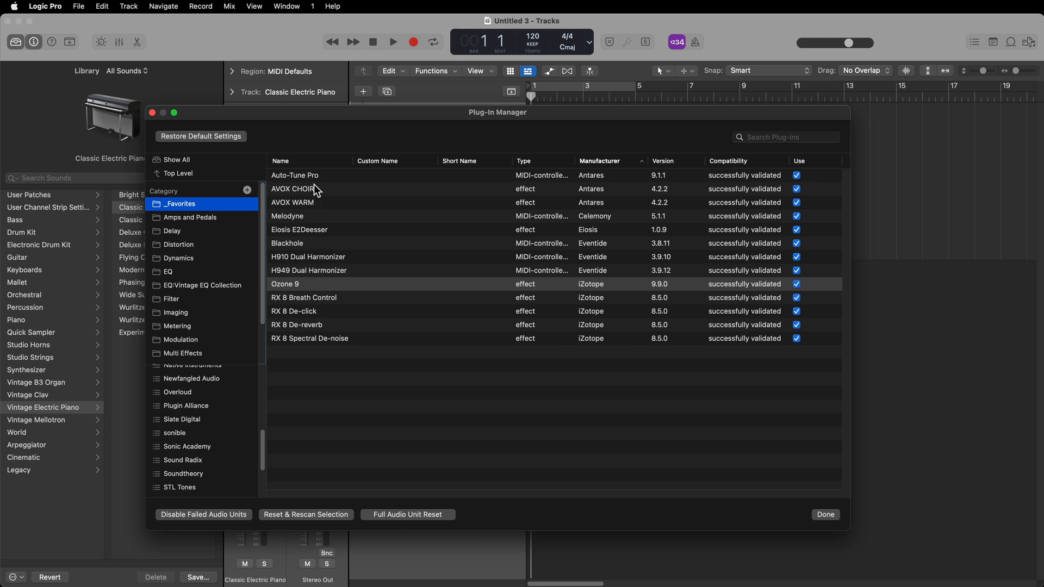
mouse_move(372, 360)
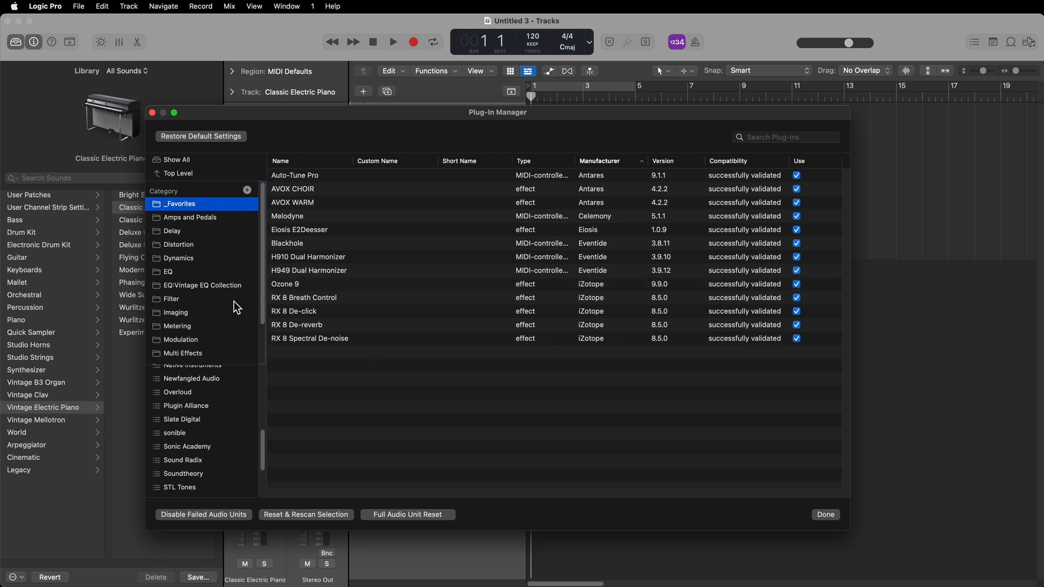
mouse_move(366, 350)
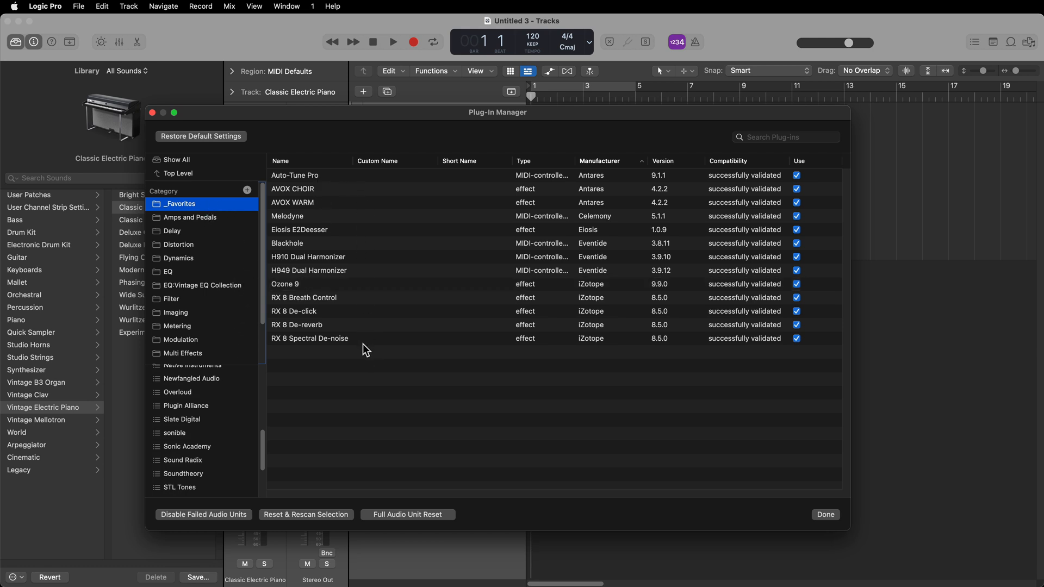
mouse_move(334, 371)
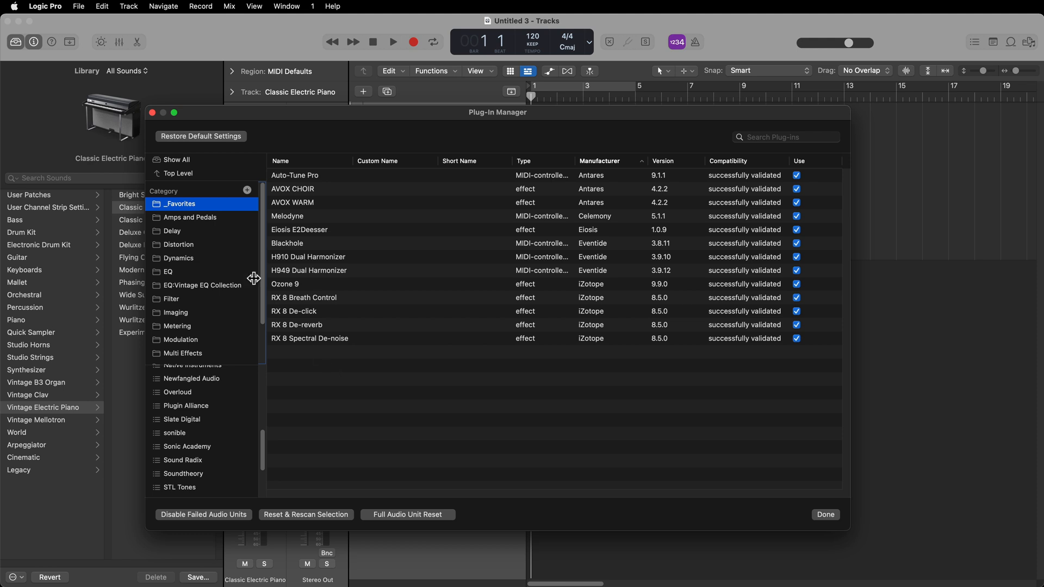
Show the Distortion category's plug-ins, such as Bitcrusher and Overdrive
left_click(178, 244)
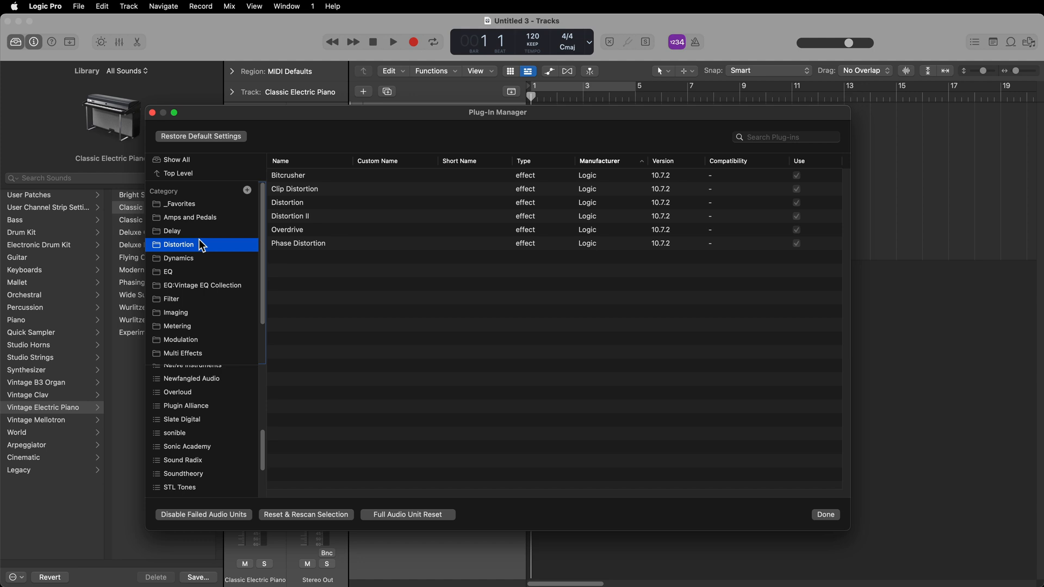
mouse_move(192, 276)
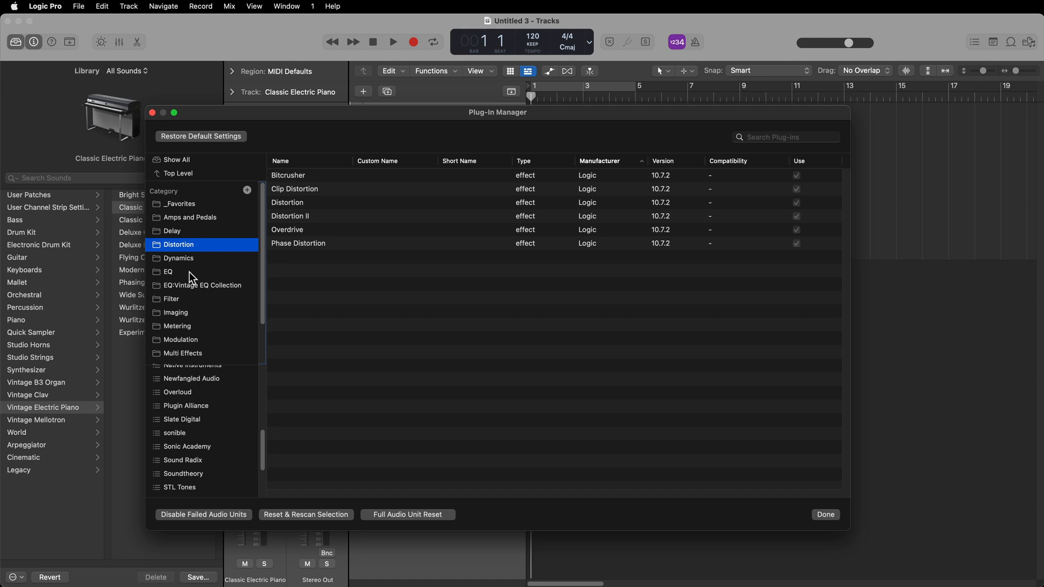
File ValhallaShimmer and ValhallaVintageVerb under Reverb, then close the Plug-in Manager with Done
left_click(176, 330)
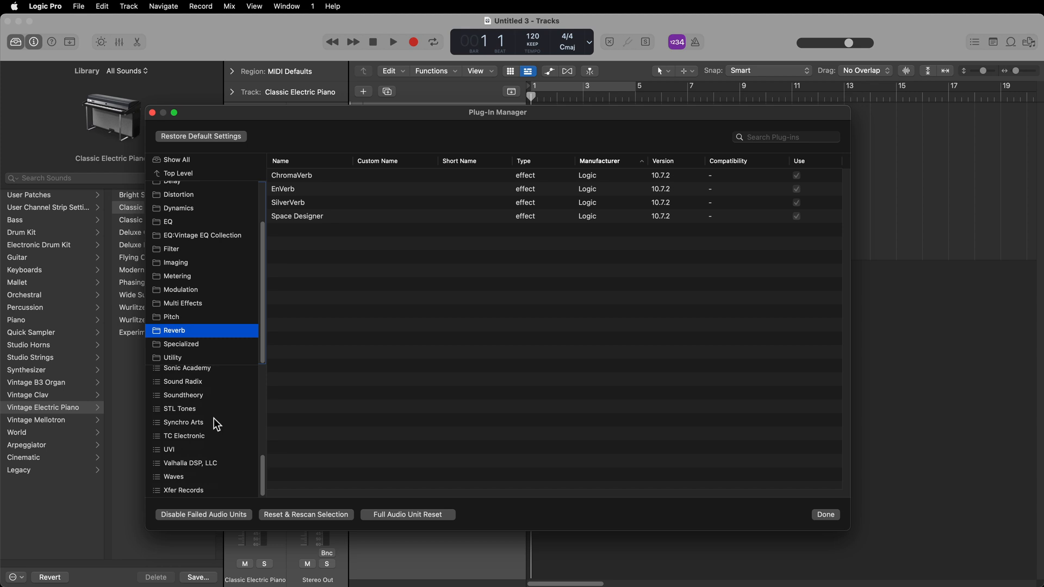
left_click(190, 463)
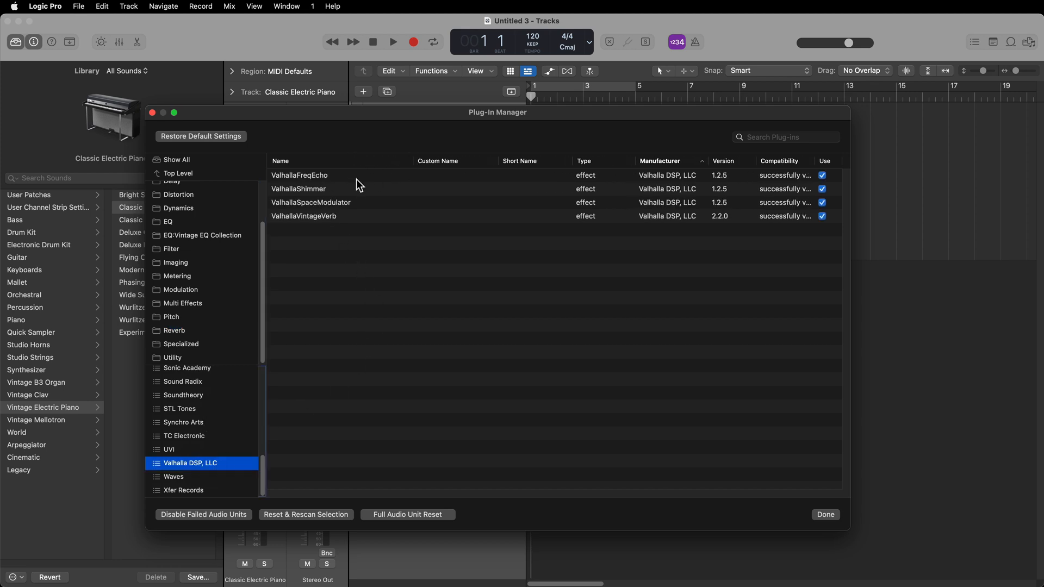
left_click(304, 215)
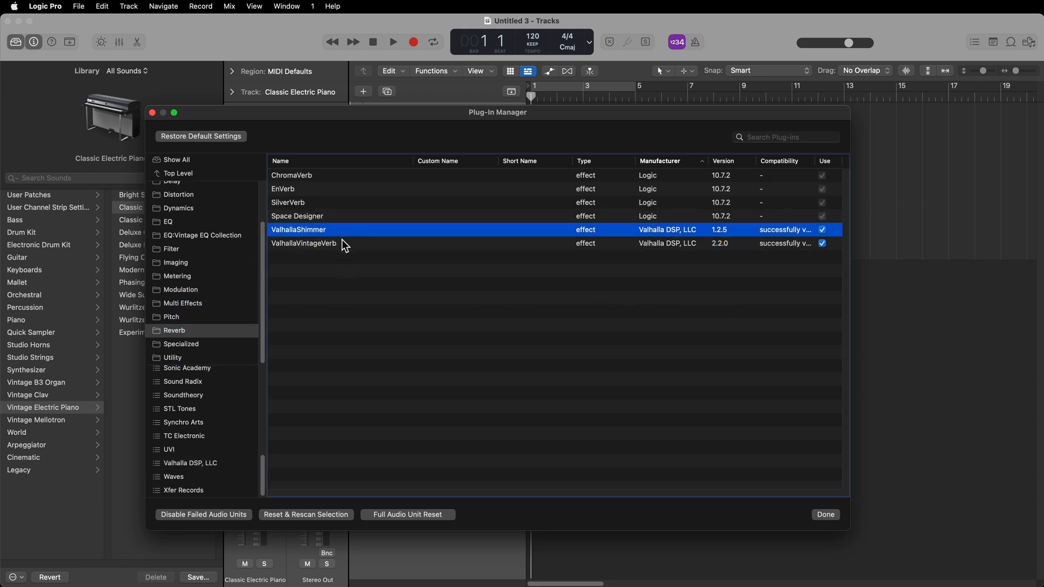
left_click(304, 243)
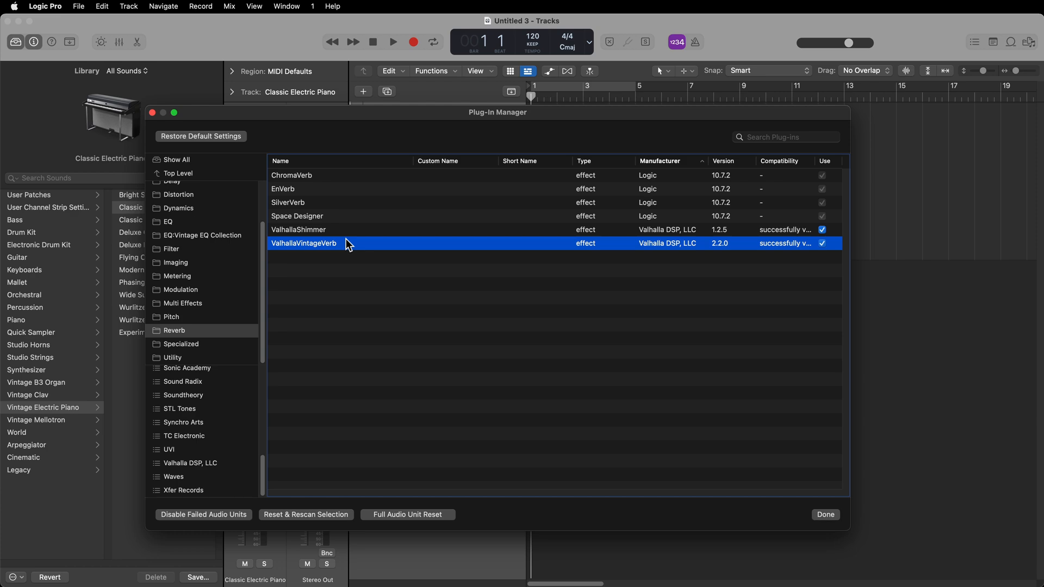
left_click(825, 515)
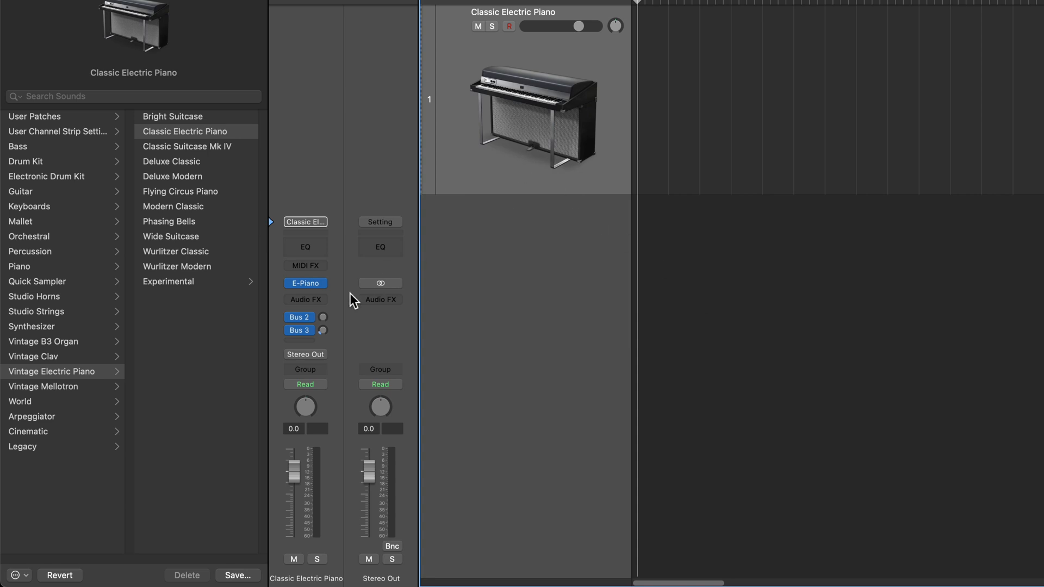
Insert ValhallaShimmer from the Reverb submenu into the electric piano's Audio FX slot
left_click(305, 299)
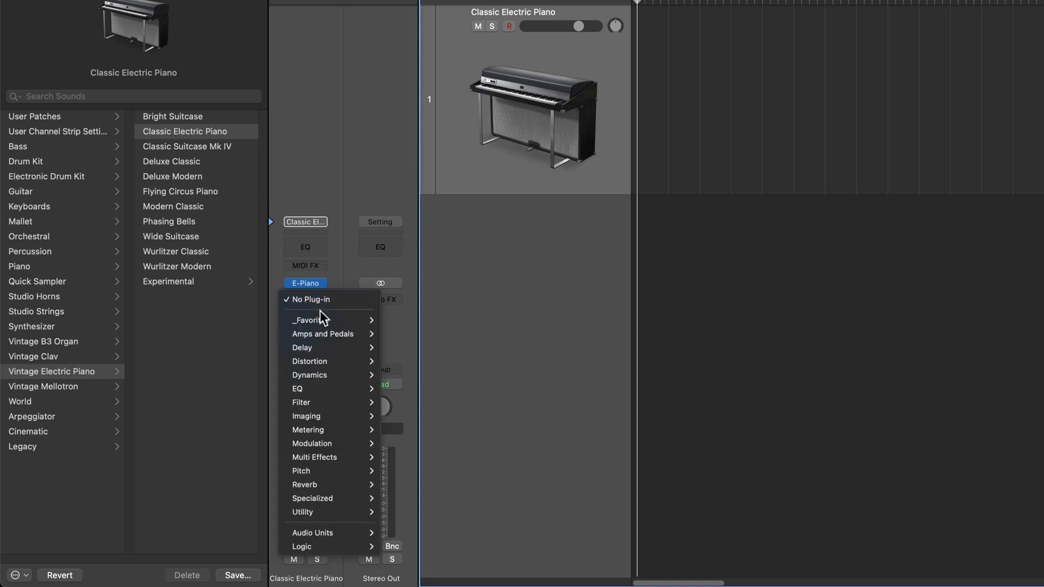
mouse_move(309, 320)
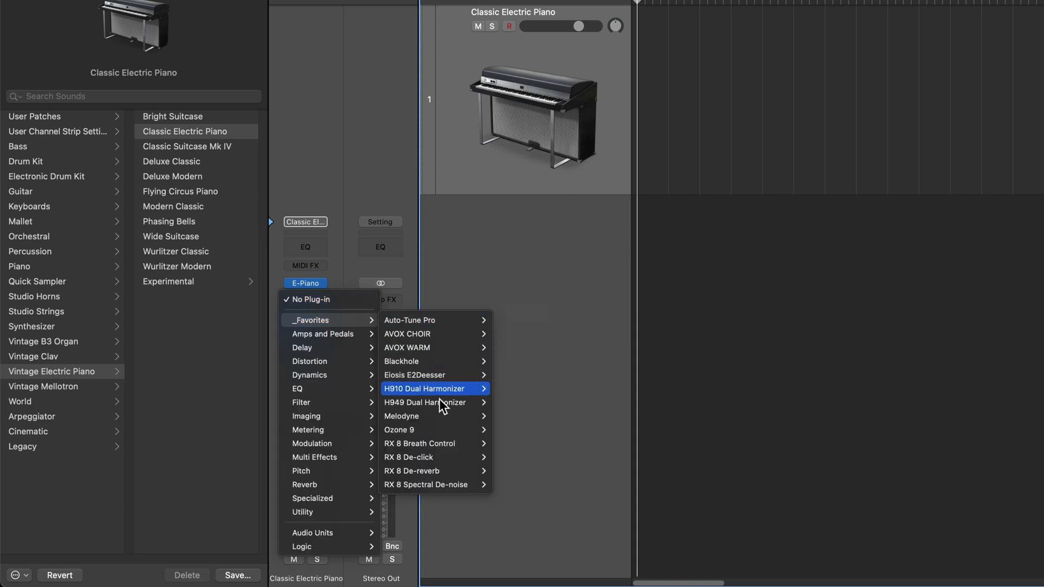
mouse_move(409, 321)
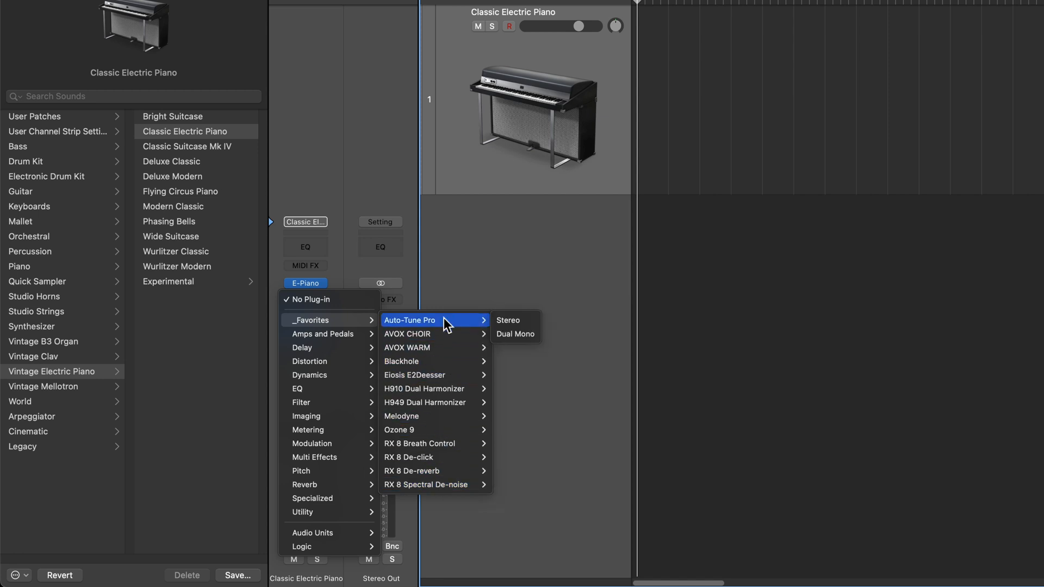
mouse_move(304, 484)
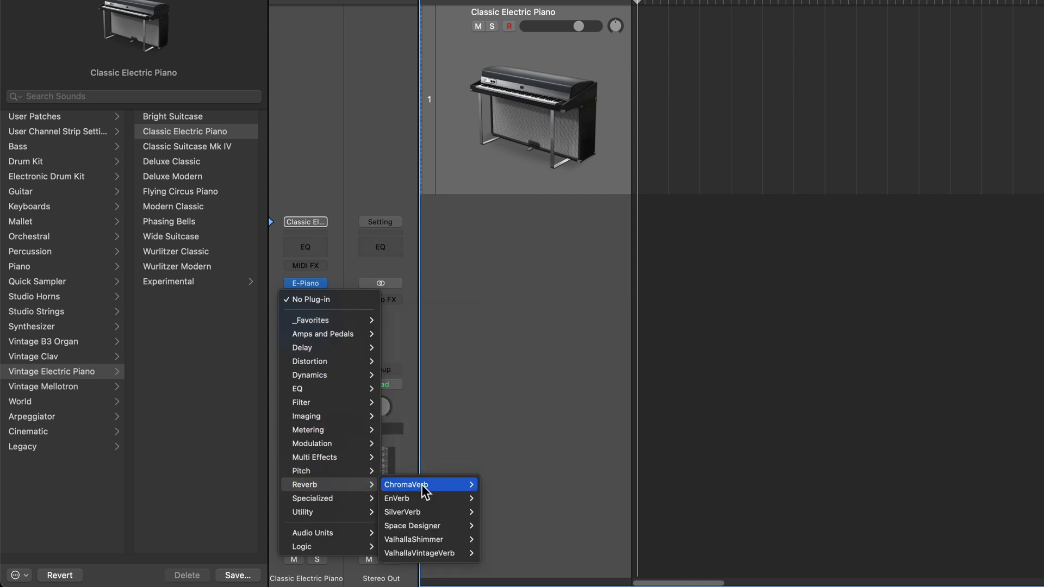
mouse_move(419, 553)
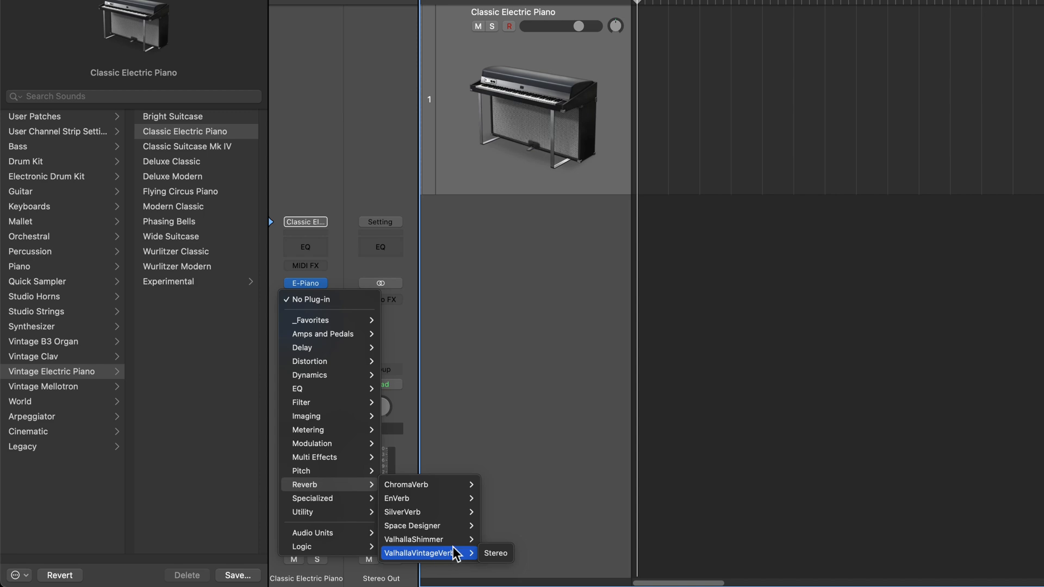
left_click(412, 540)
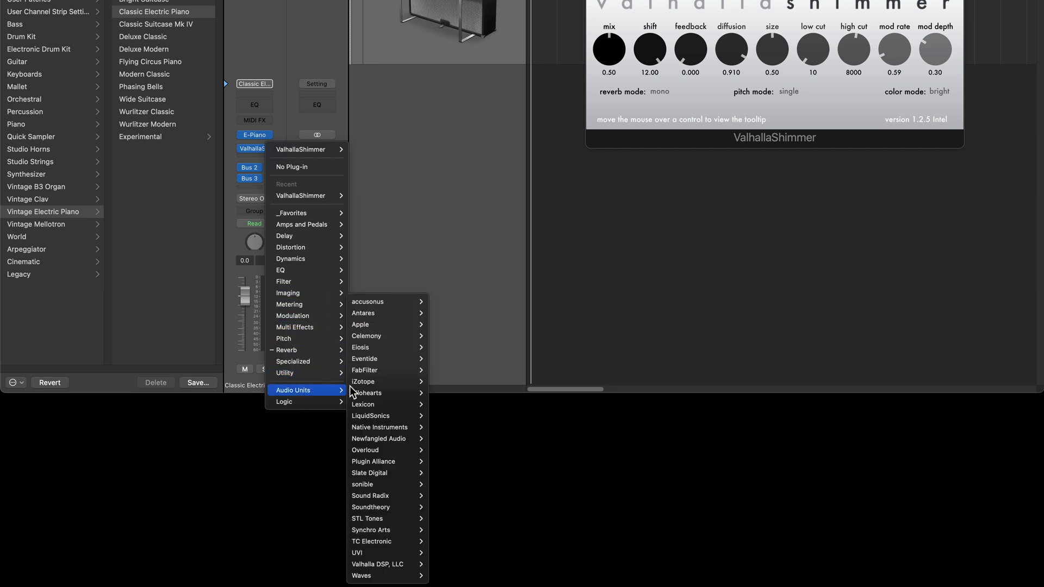
mouse_move(371, 507)
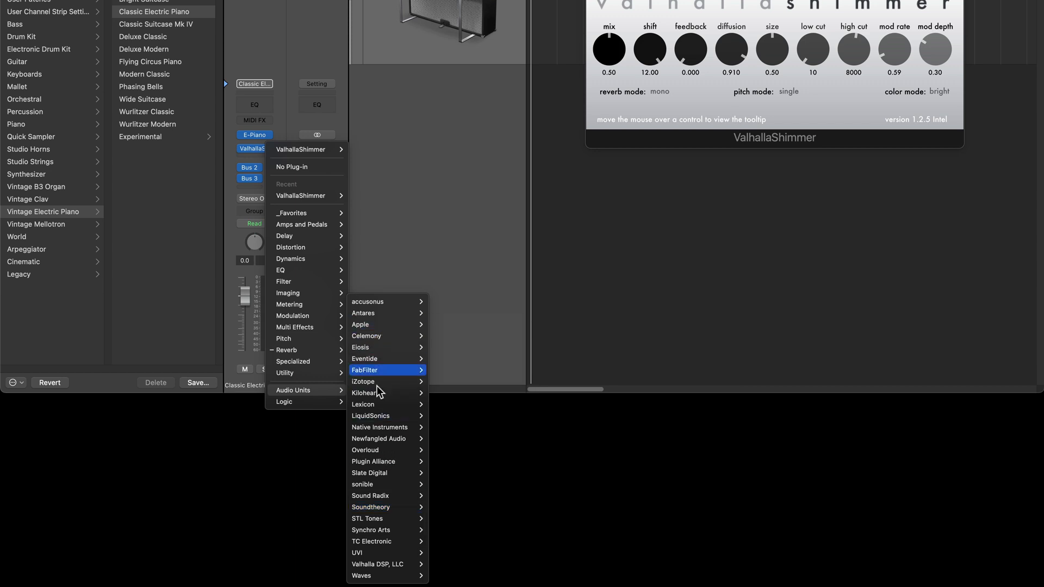
mouse_move(379, 438)
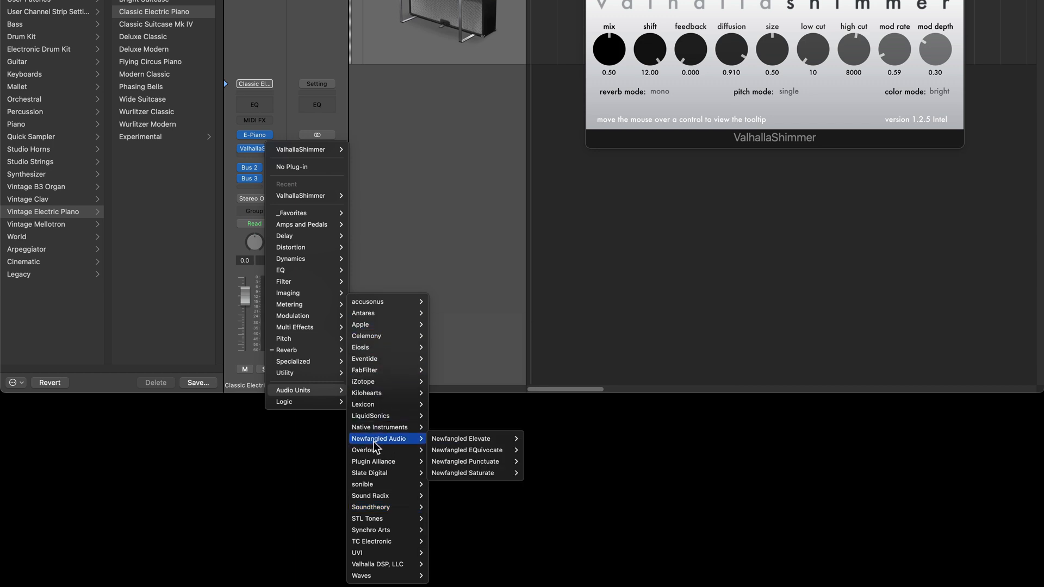
mouse_move(377, 564)
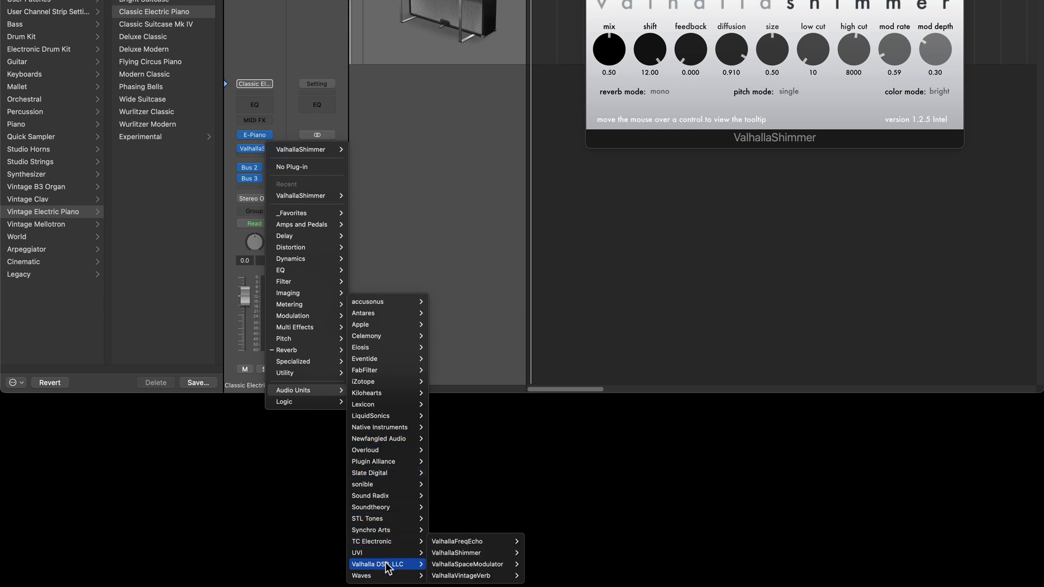
mouse_move(476, 564)
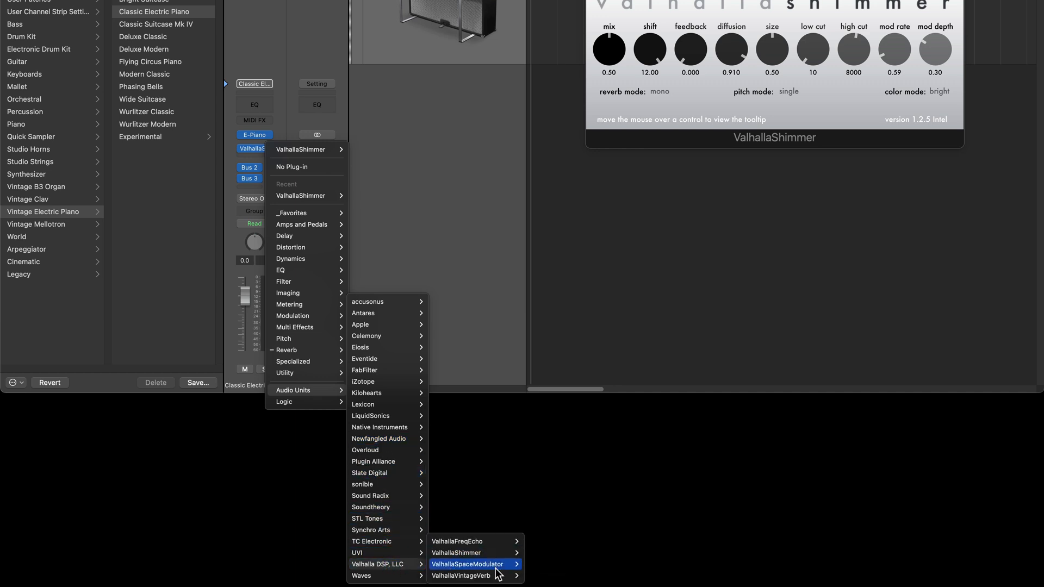
mouse_move(476, 575)
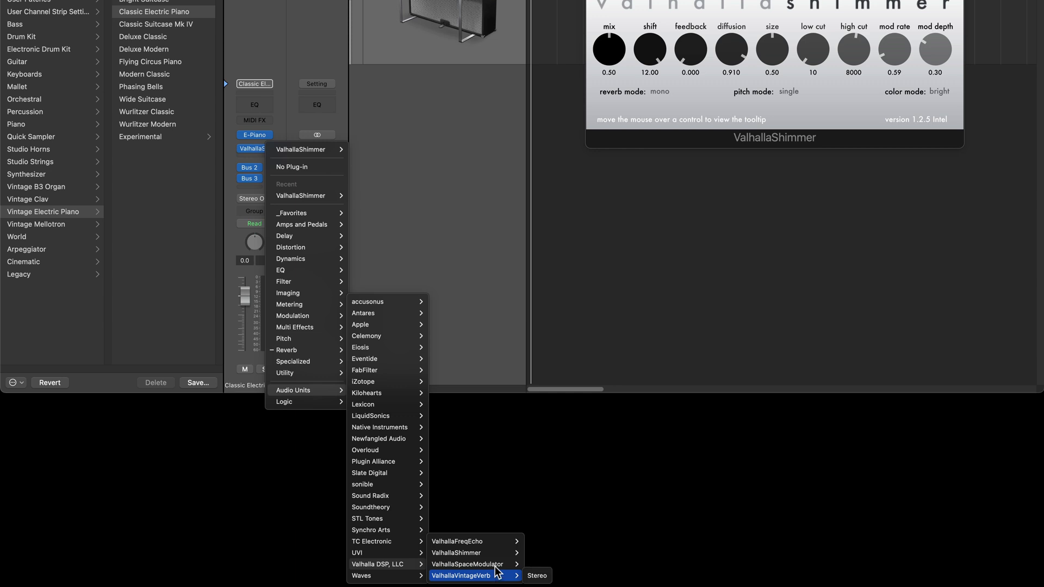
mouse_move(362, 313)
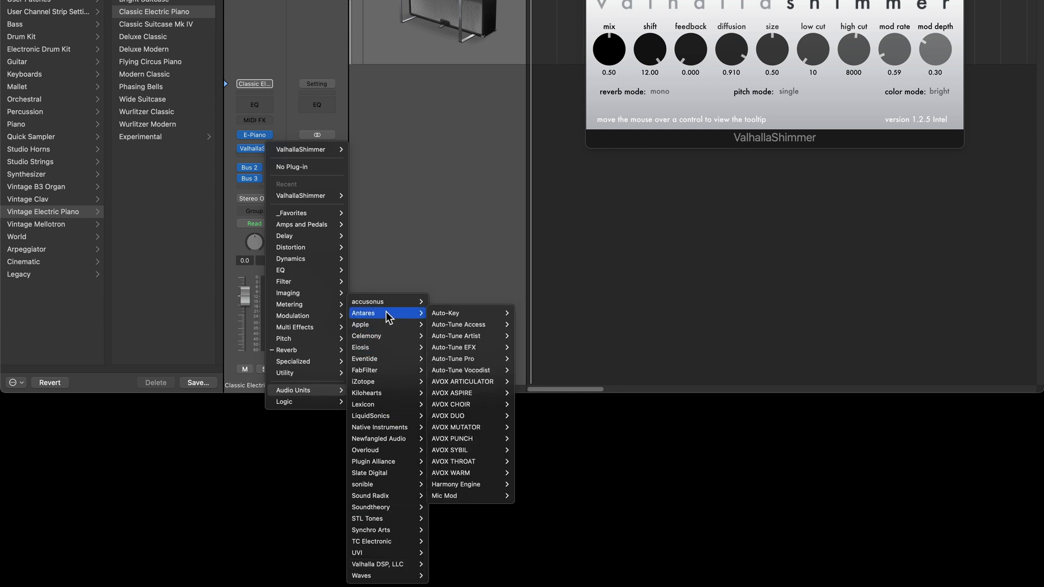
mouse_move(459, 360)
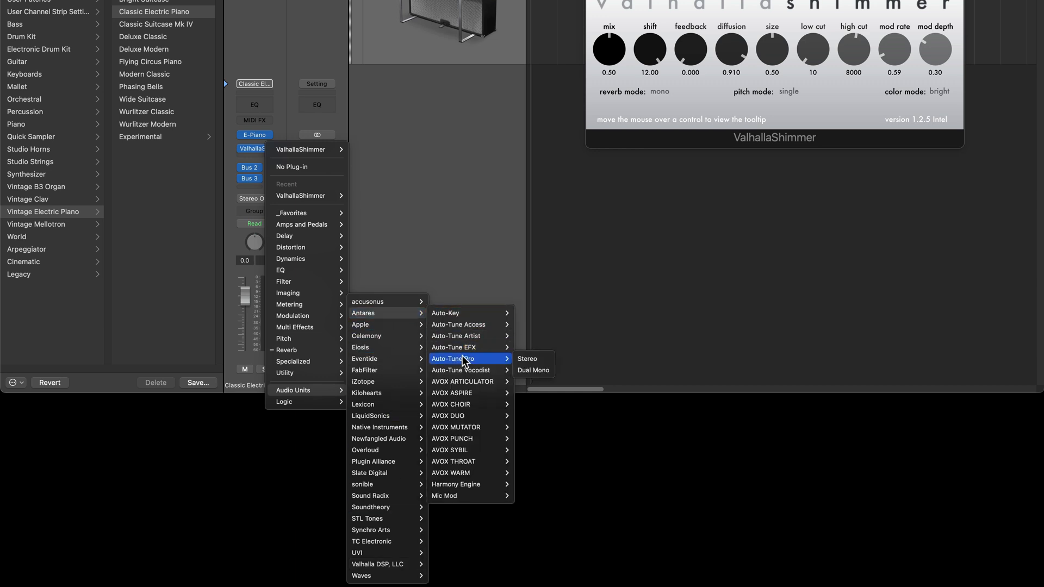